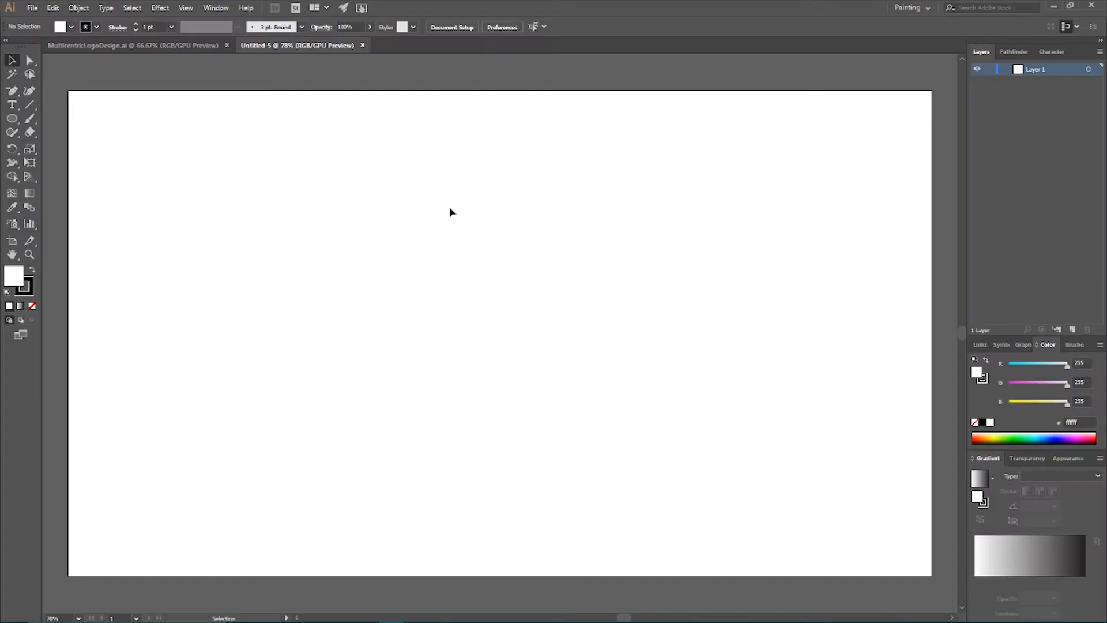
mouse_move(443, 226)
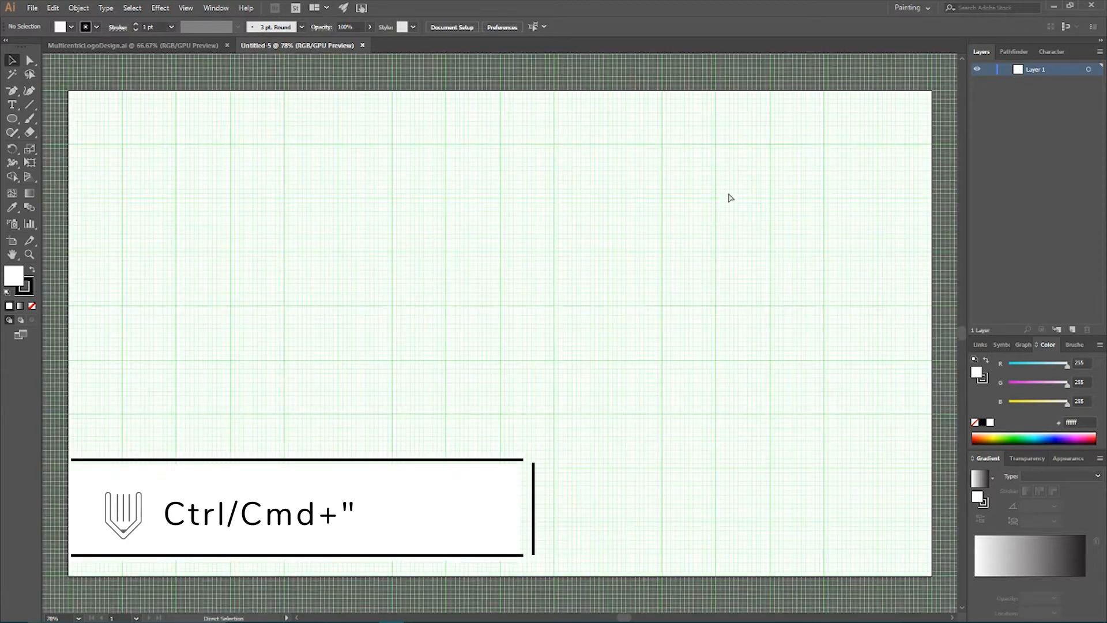
Show the grid on the artboard and turn on Snap to Grid
key(ctrl+")
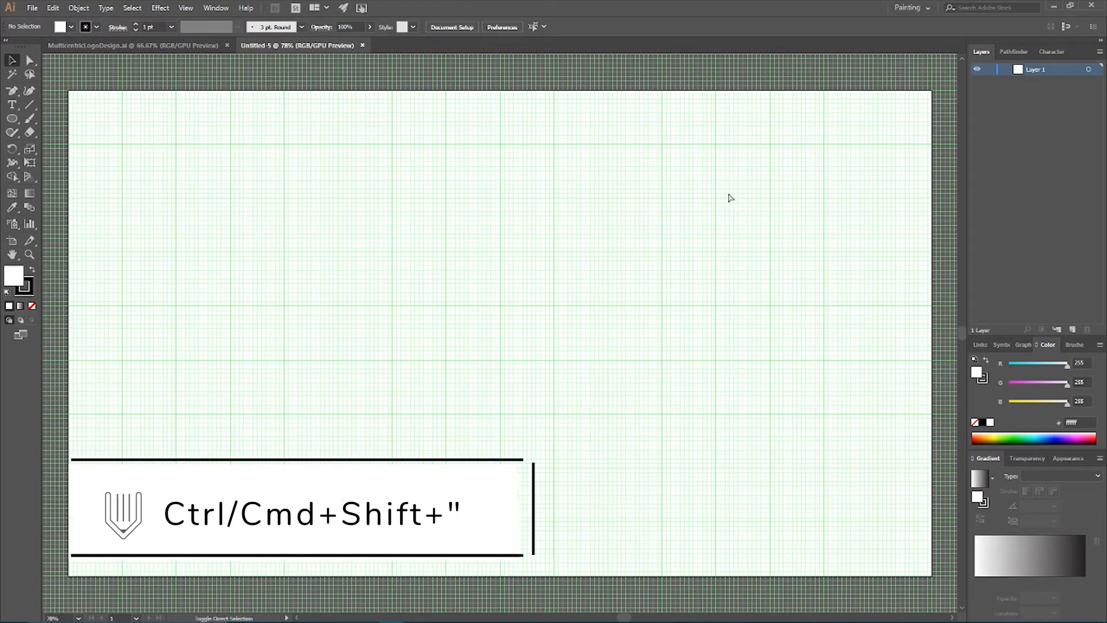
key(ctrl+shift+")
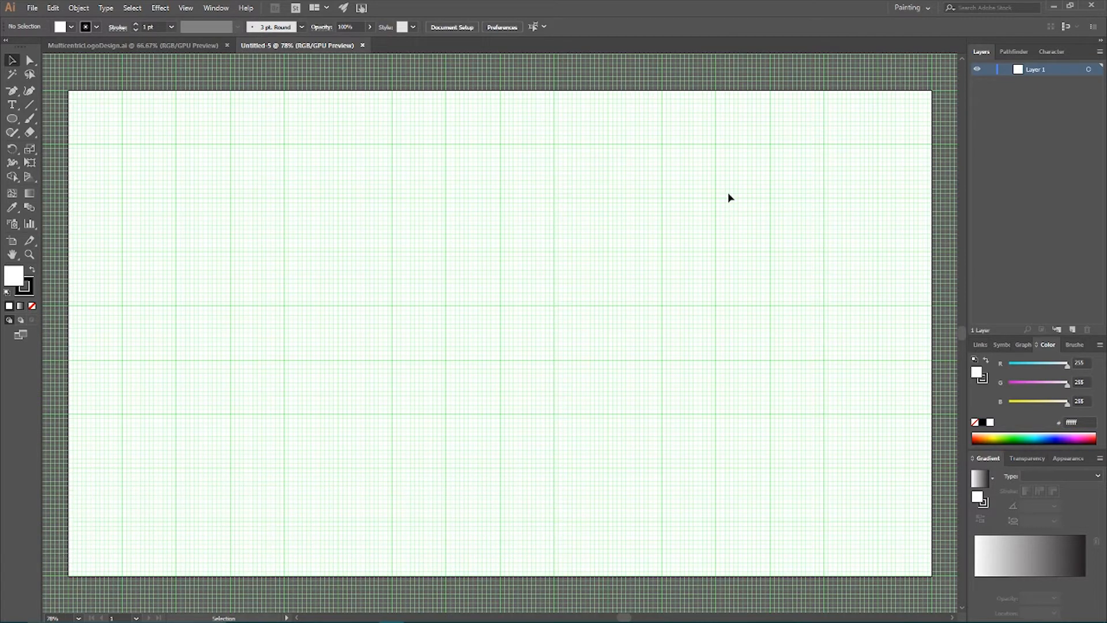
In Guides & Grid preferences, set gridlines every 120 px with 12 subdivisions
click(186, 8)
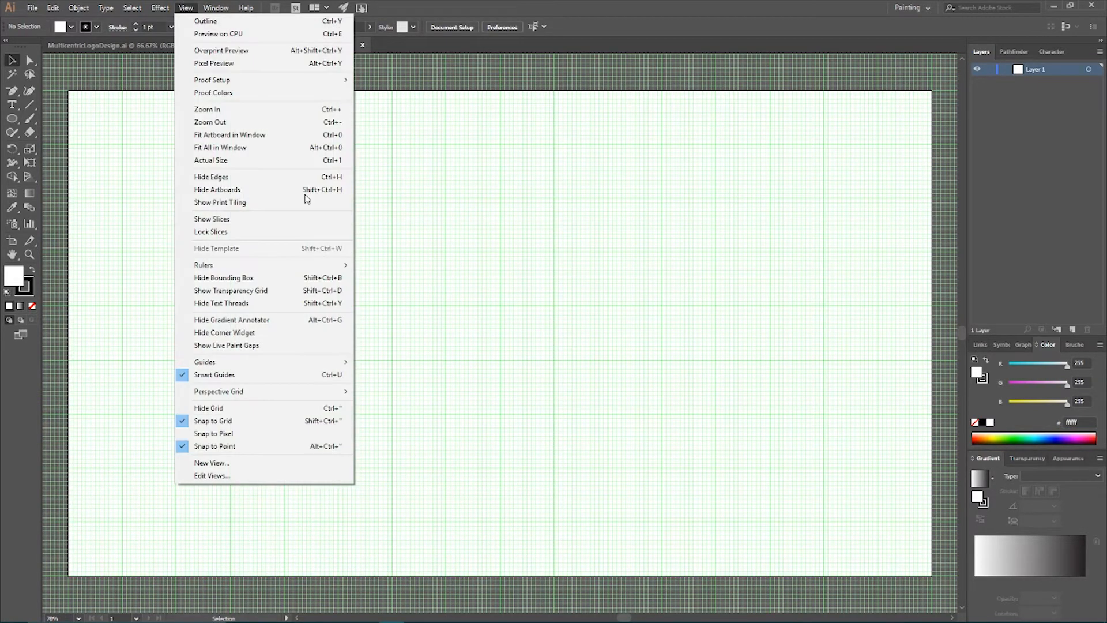
click(52, 8)
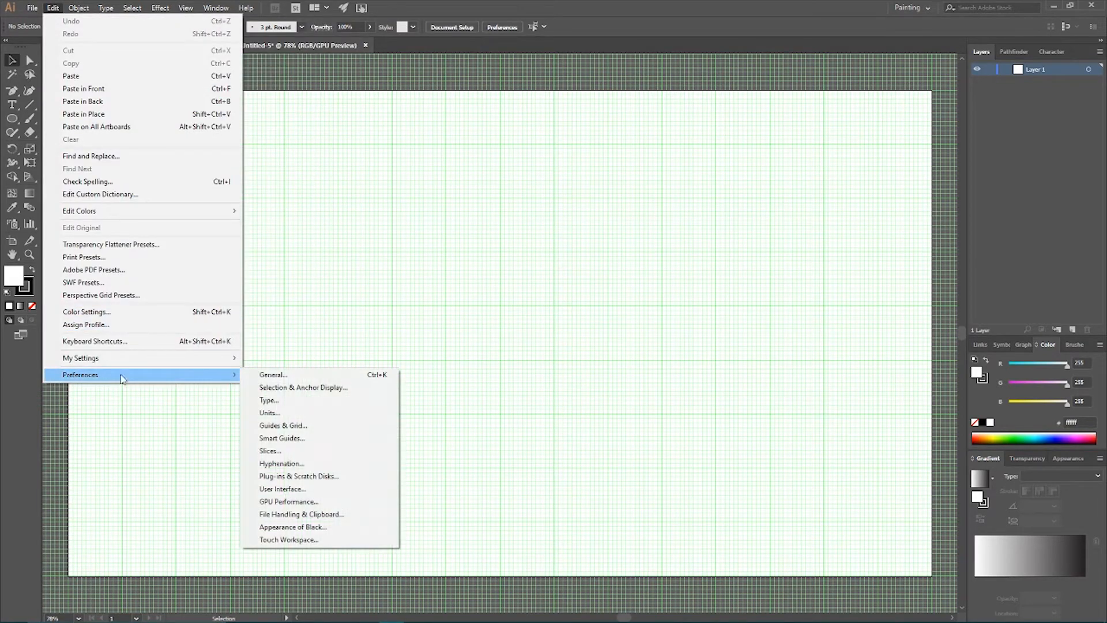
mouse_move(284, 425)
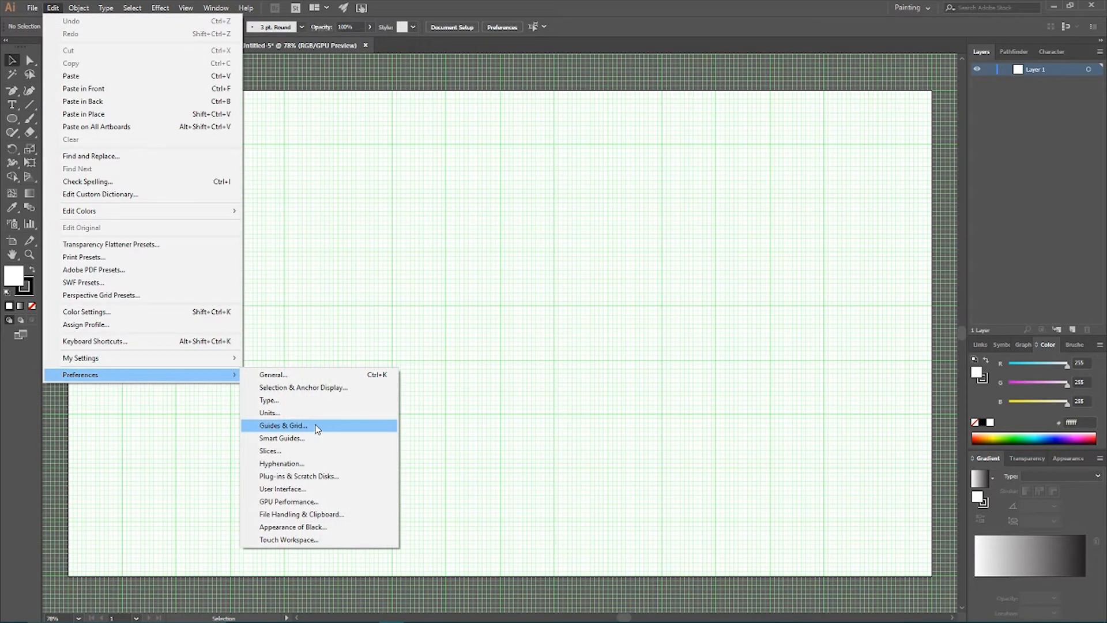
click(283, 426)
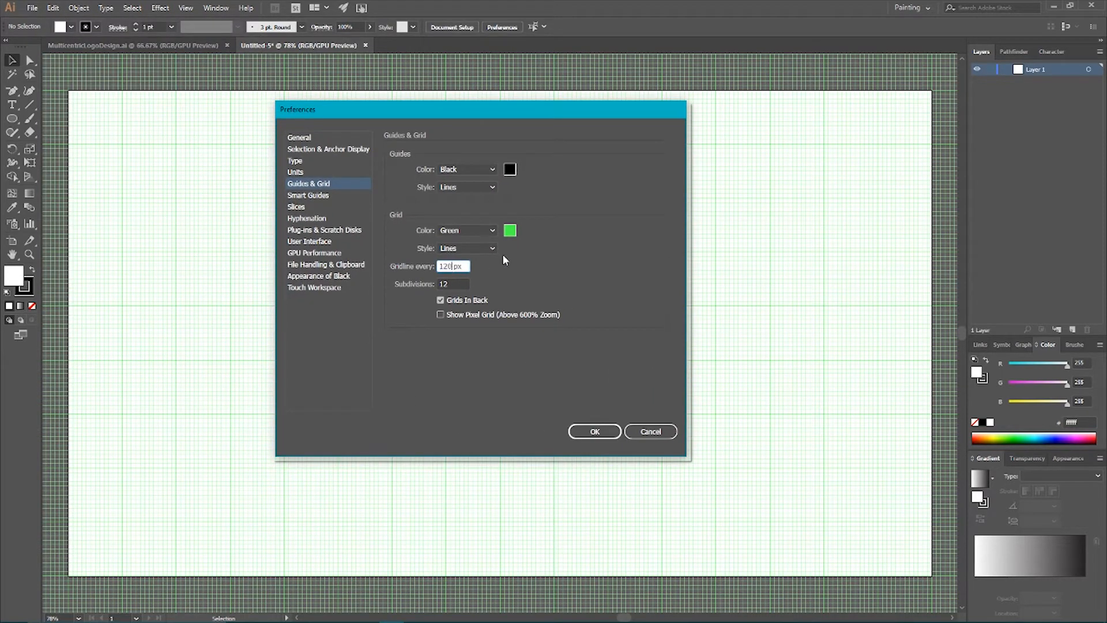
mouse_move(494, 266)
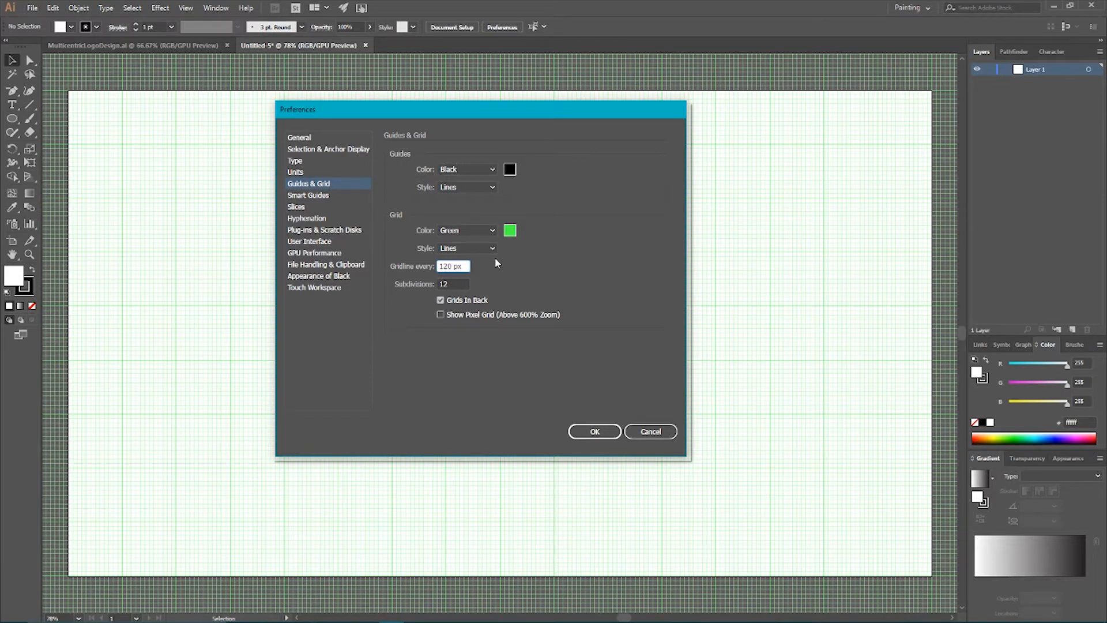
click(452, 284)
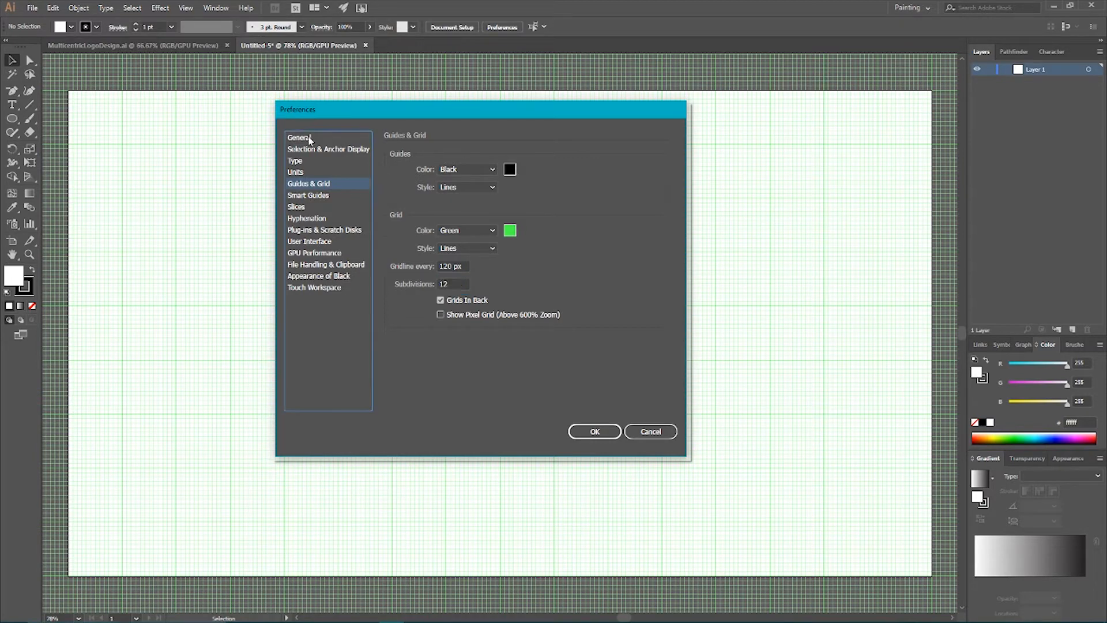
In General preferences set the keyboard increment to 0.5 px and confirm
click(299, 137)
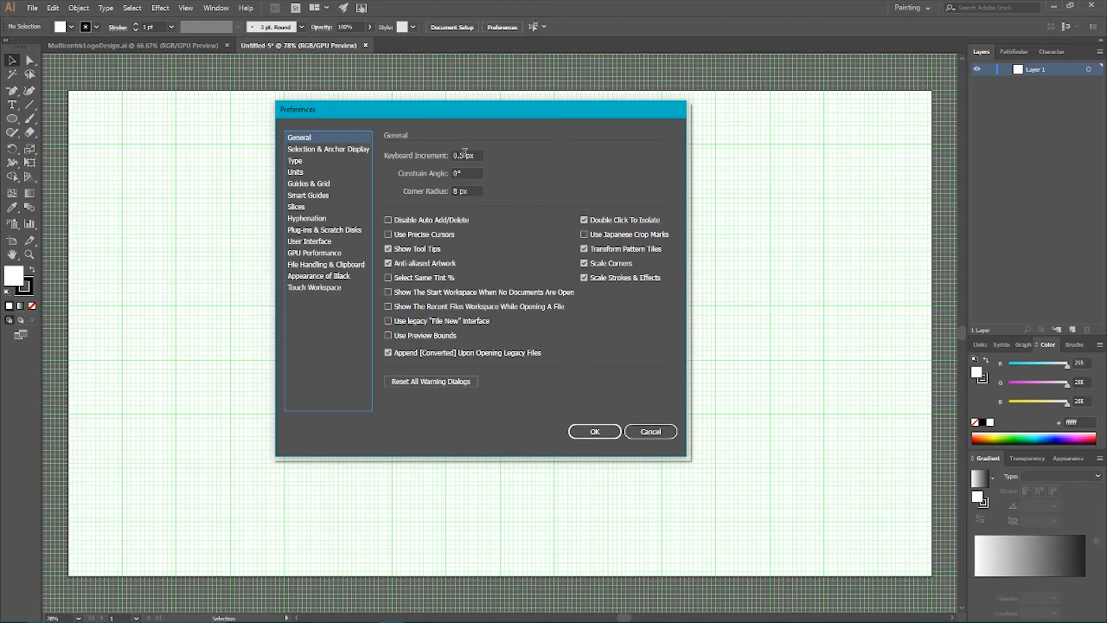
mouse_move(638, 275)
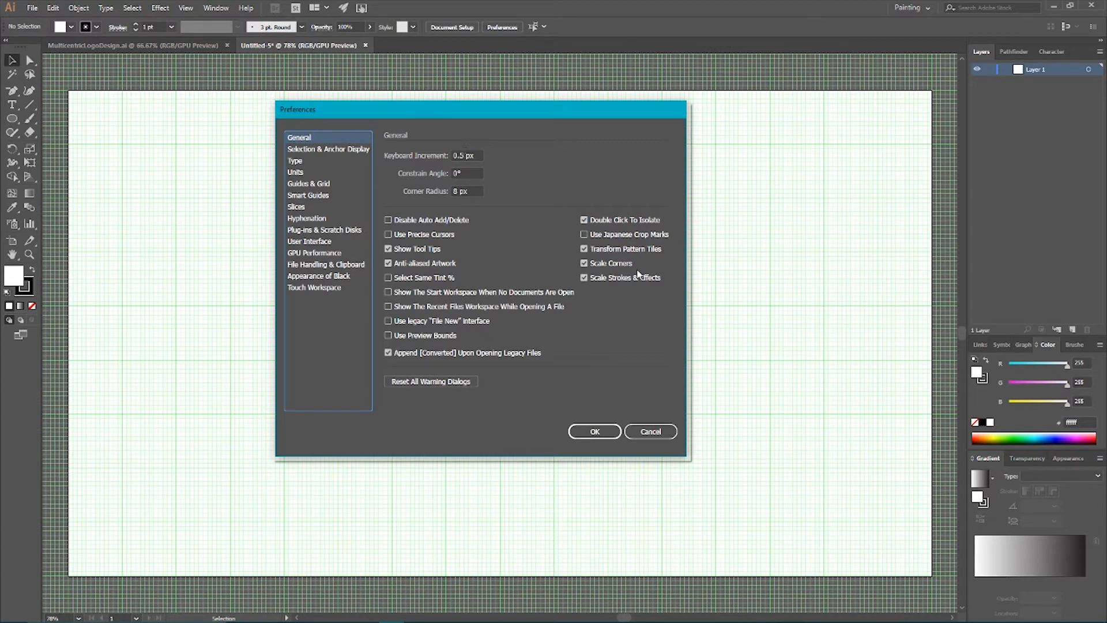
mouse_move(596, 431)
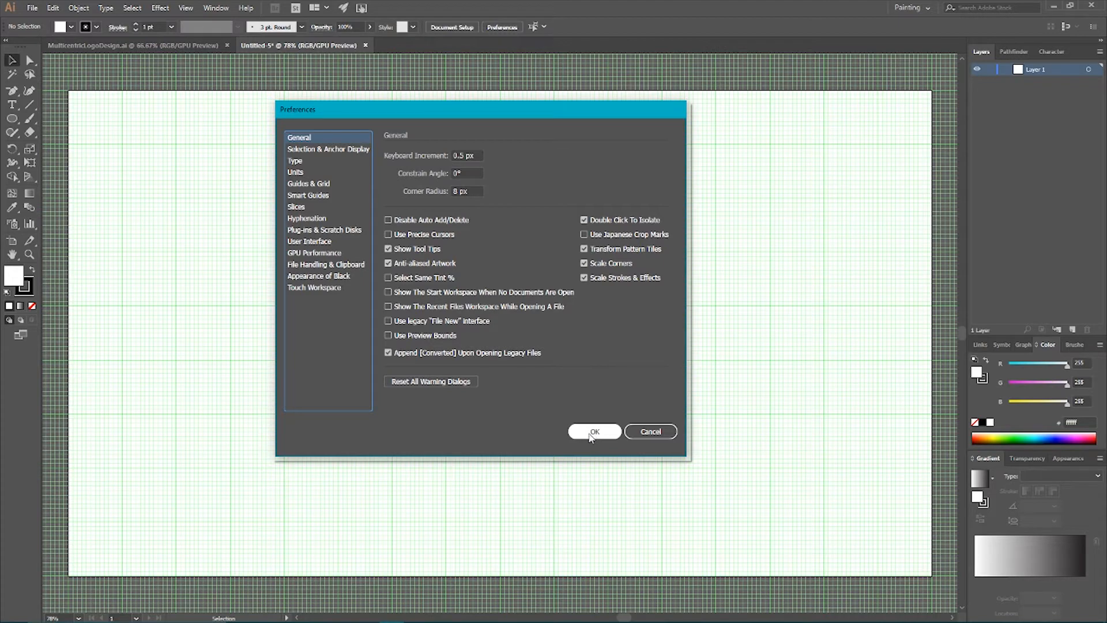
click(594, 432)
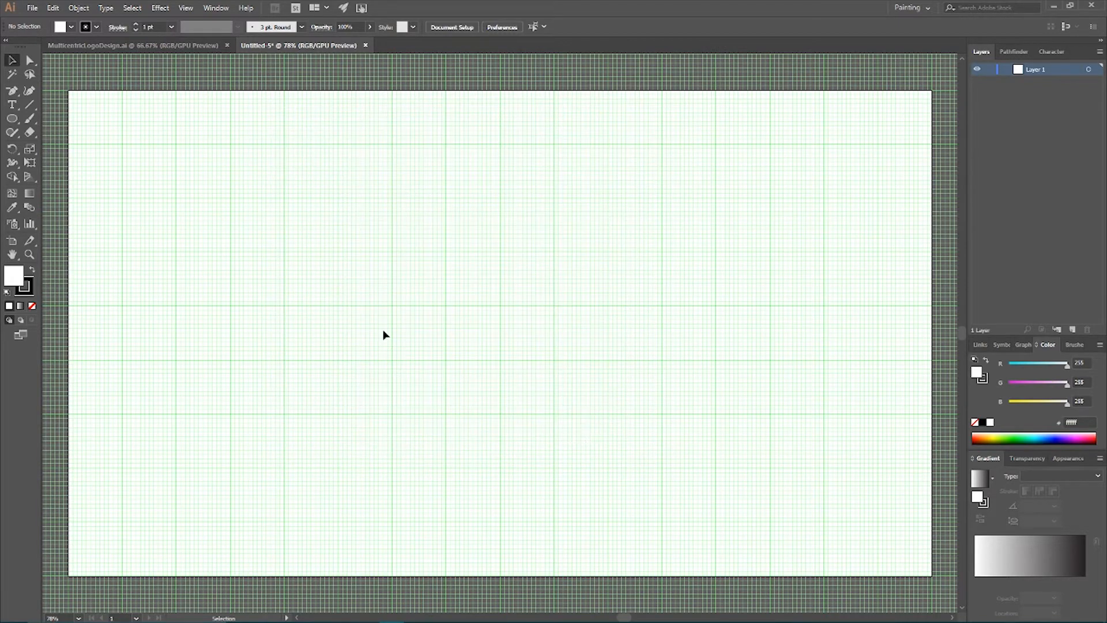
Create a 320 × 320 px circle with the Ellipse tool
click(11, 117)
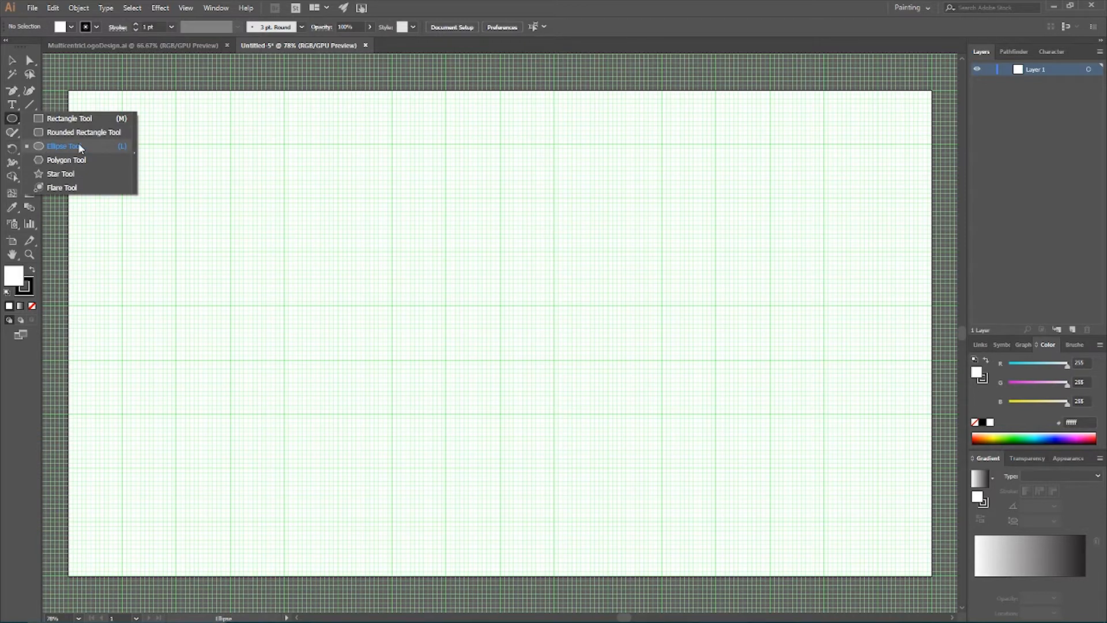
click(64, 146)
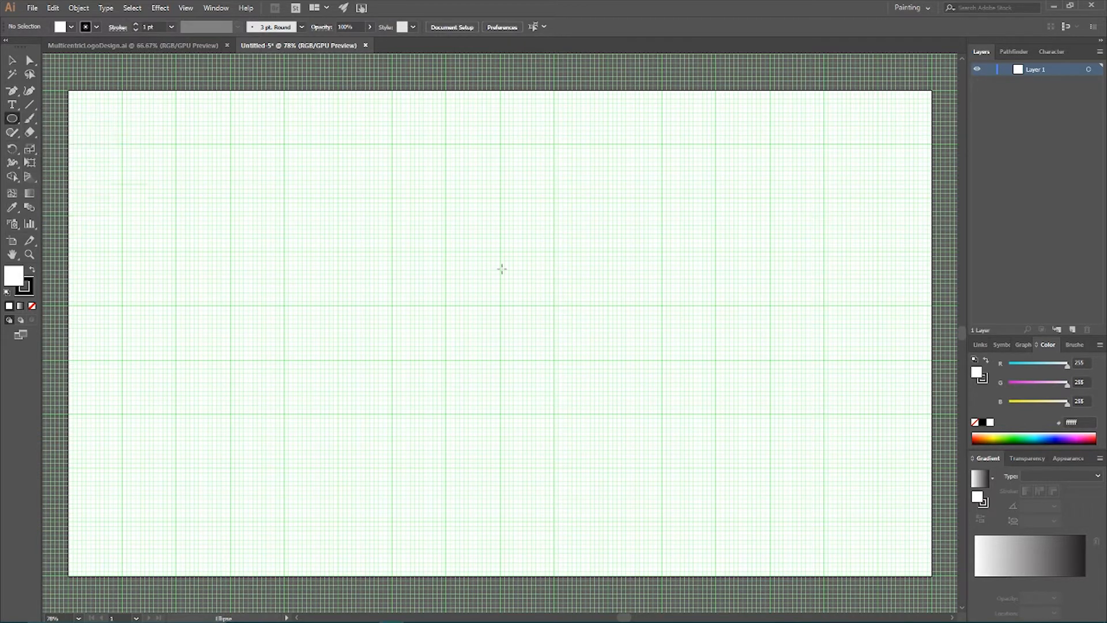
click(502, 268)
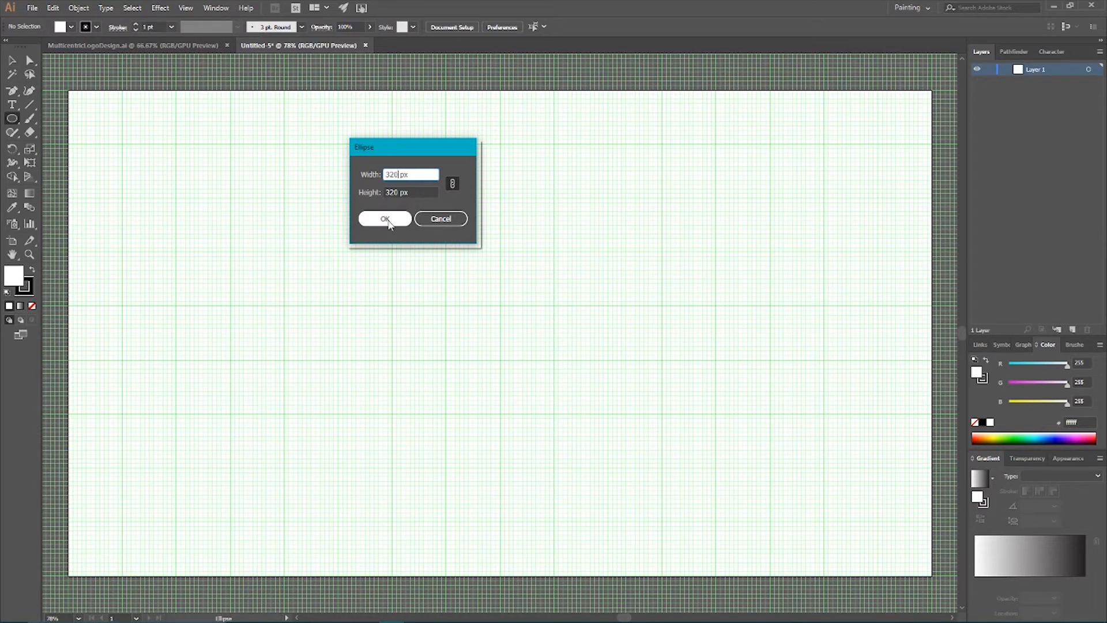
click(385, 218)
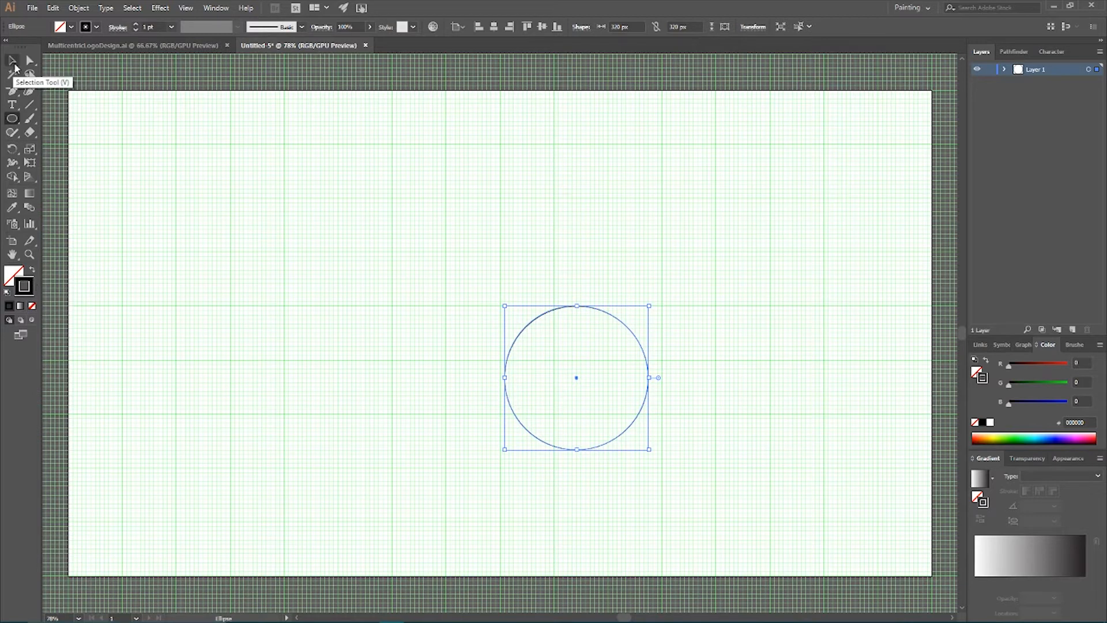
Centre the circle on the artboard at 960 × 540 px
click(456, 26)
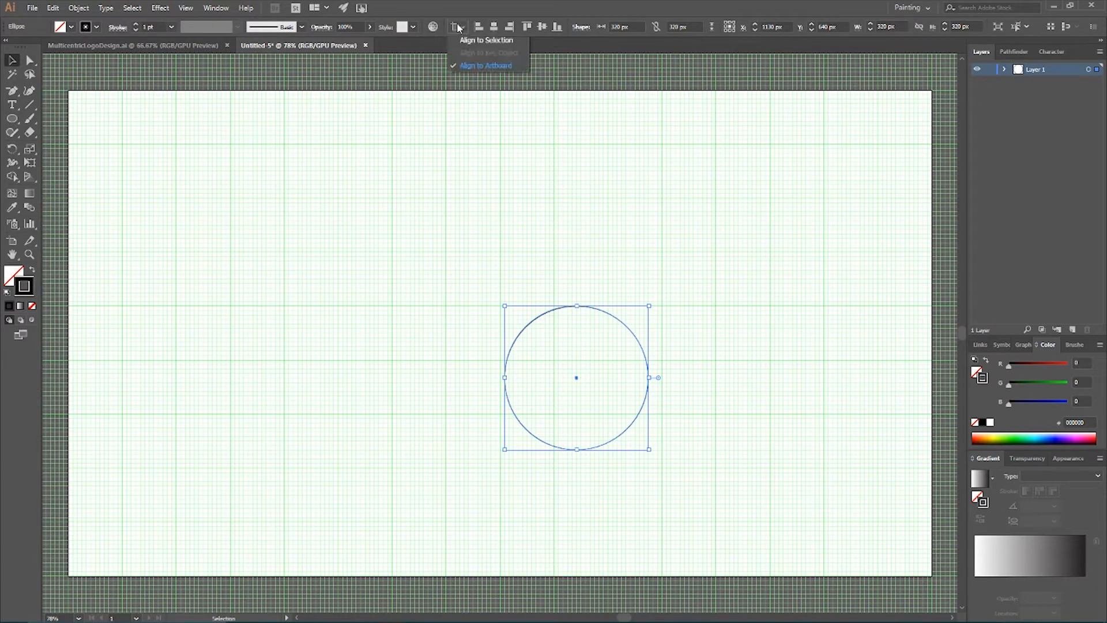
click(493, 26)
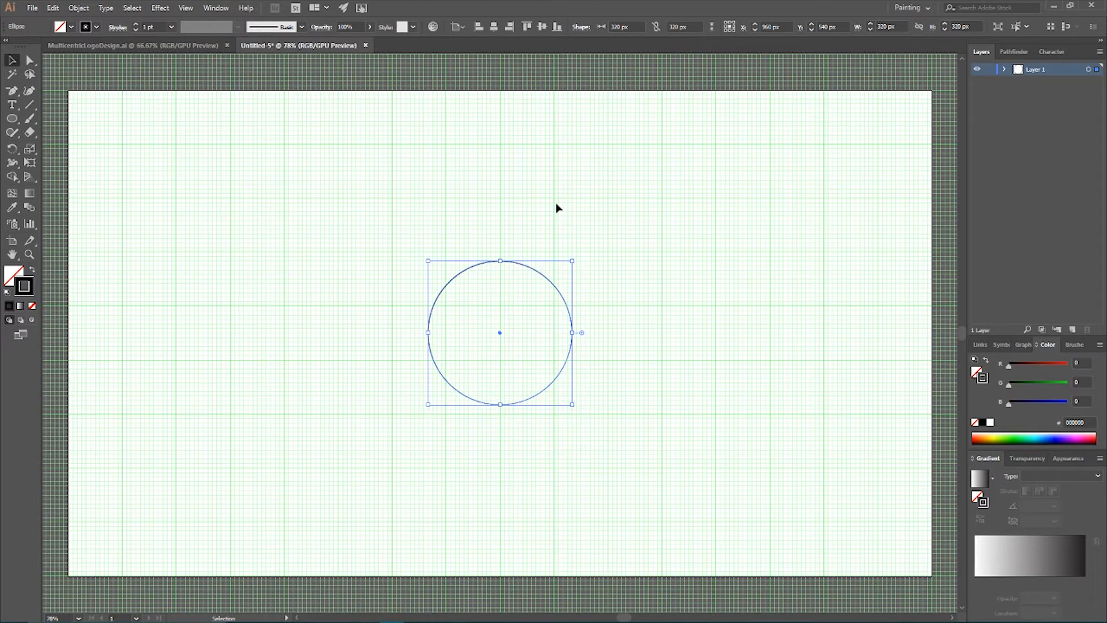
Offset the circle's path by -10 px to add a 300 px inner ring
click(79, 8)
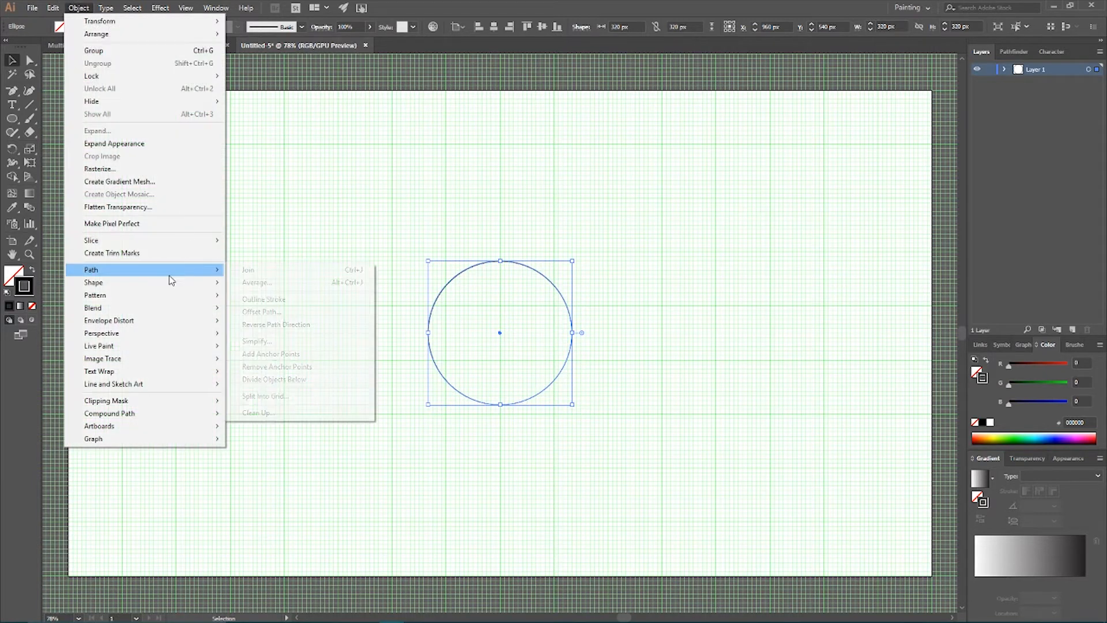
mouse_move(300, 311)
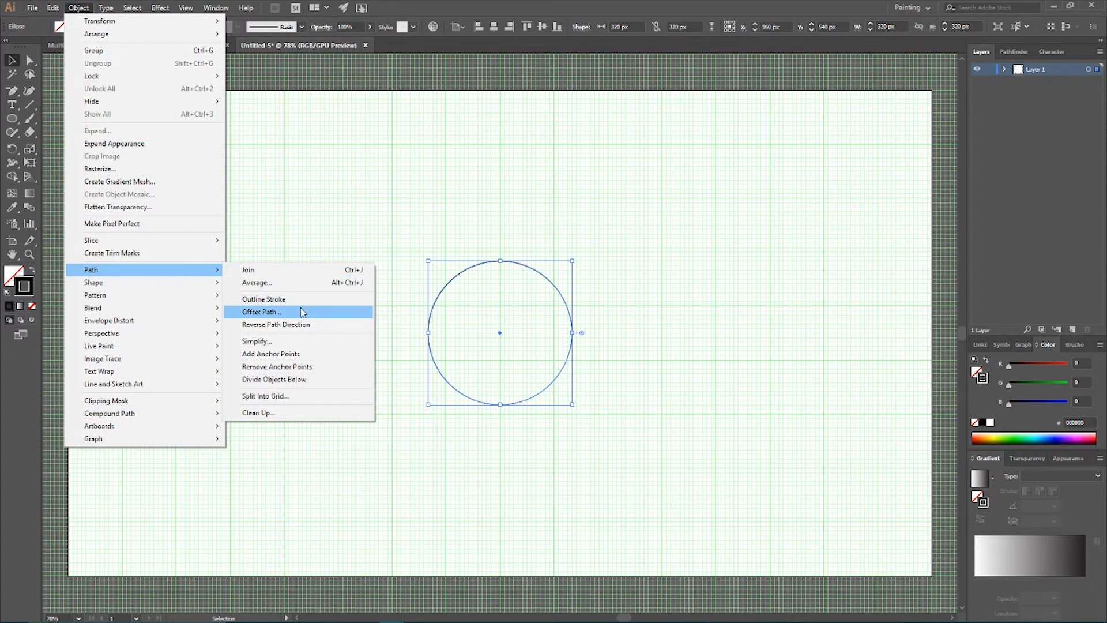
click(262, 311)
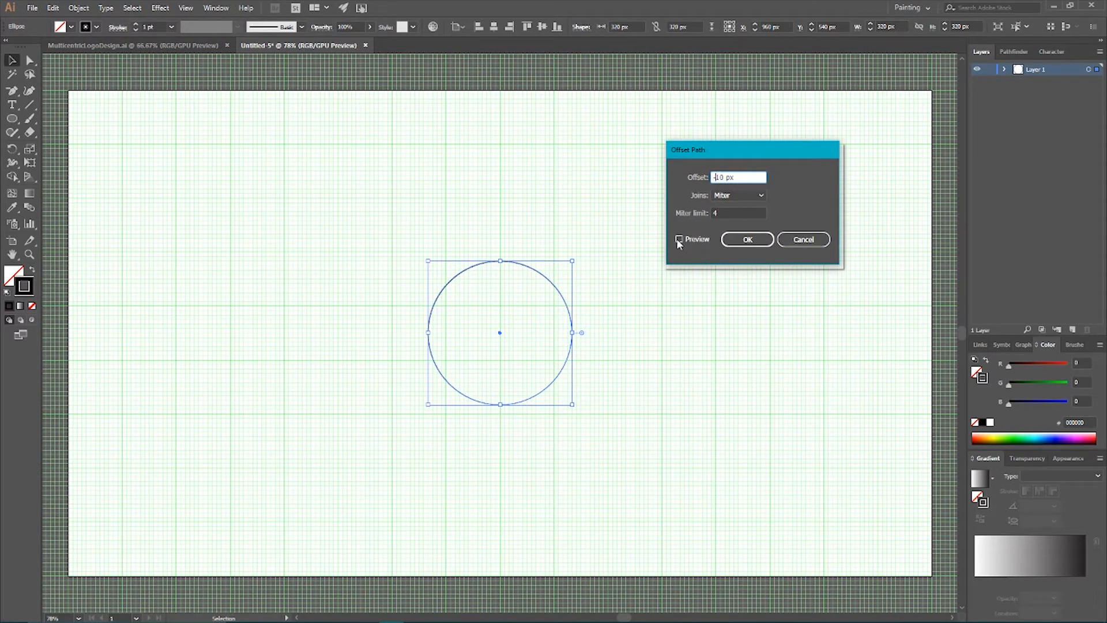
click(679, 238)
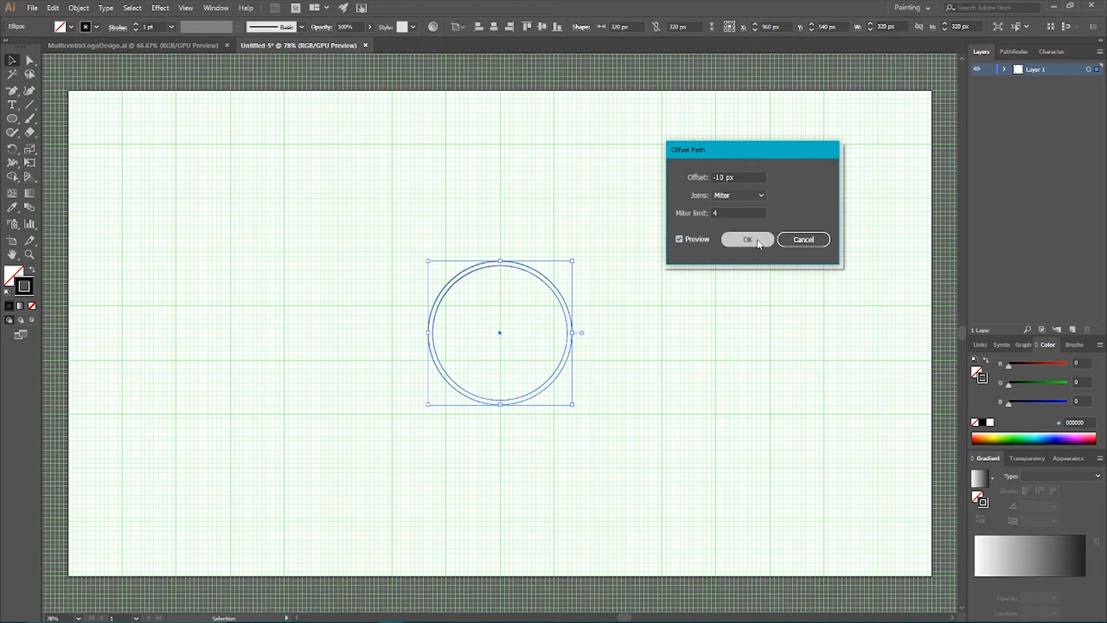
click(748, 240)
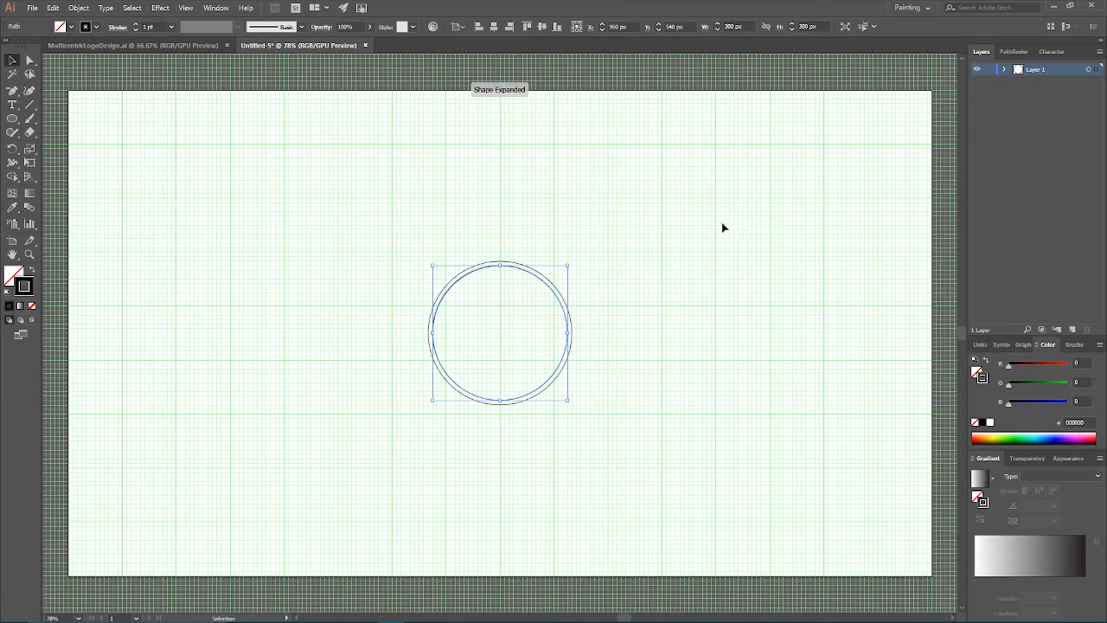
mouse_move(575, 214)
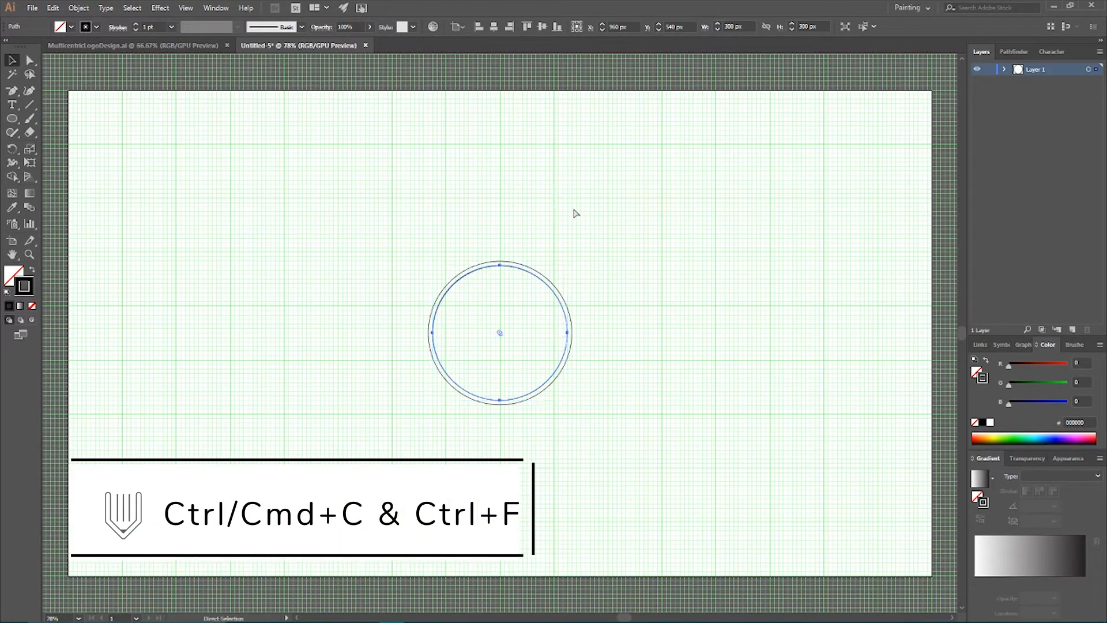
Paste the ring in front and repeat the offset to build many concentric rings
key(ctrl+f)
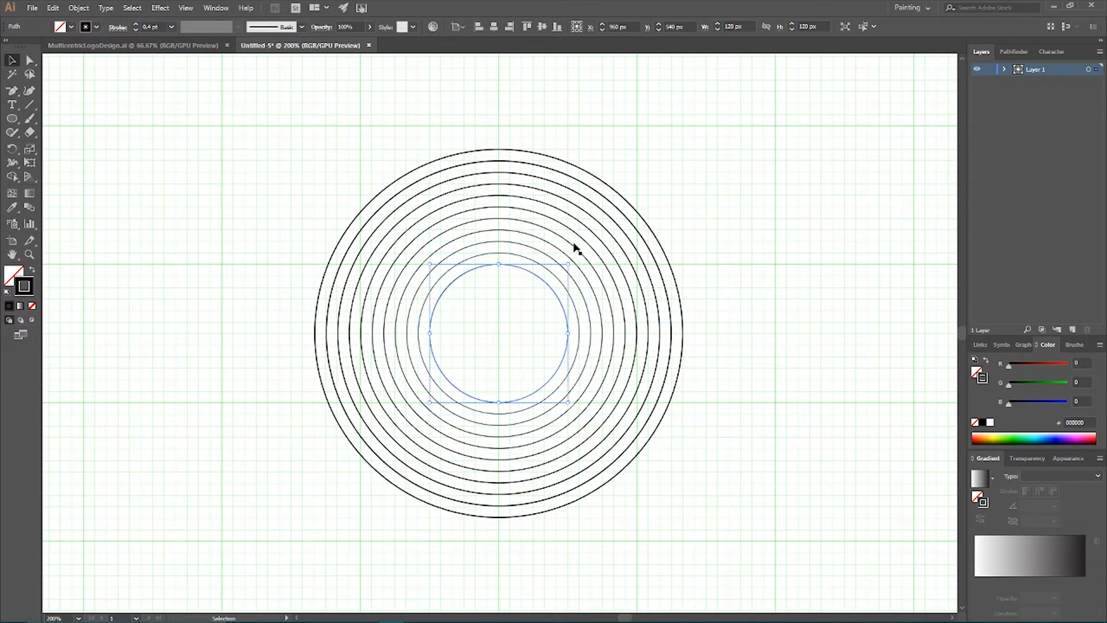
click(12, 177)
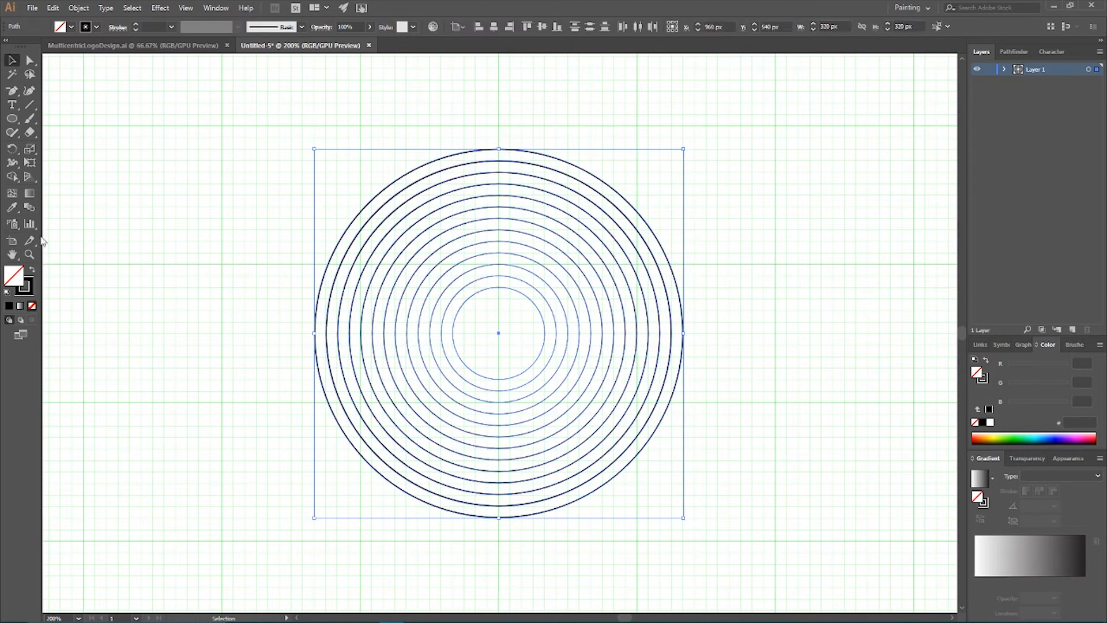
mouse_move(140, 27)
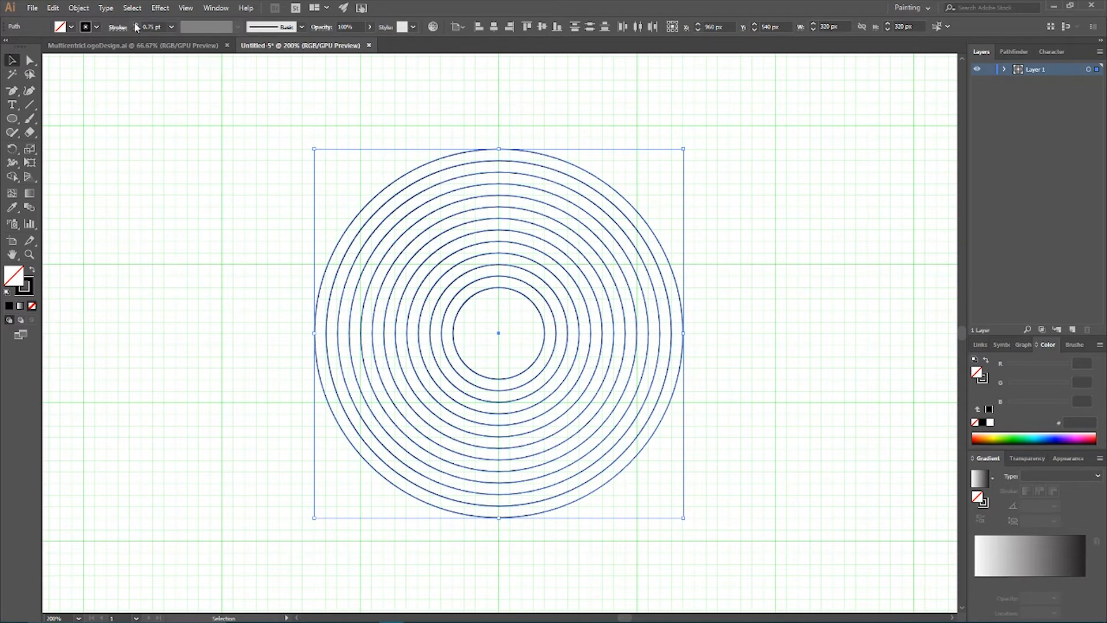
Set all selected rings to a 1 pt stroke weight
click(152, 27)
text(1)
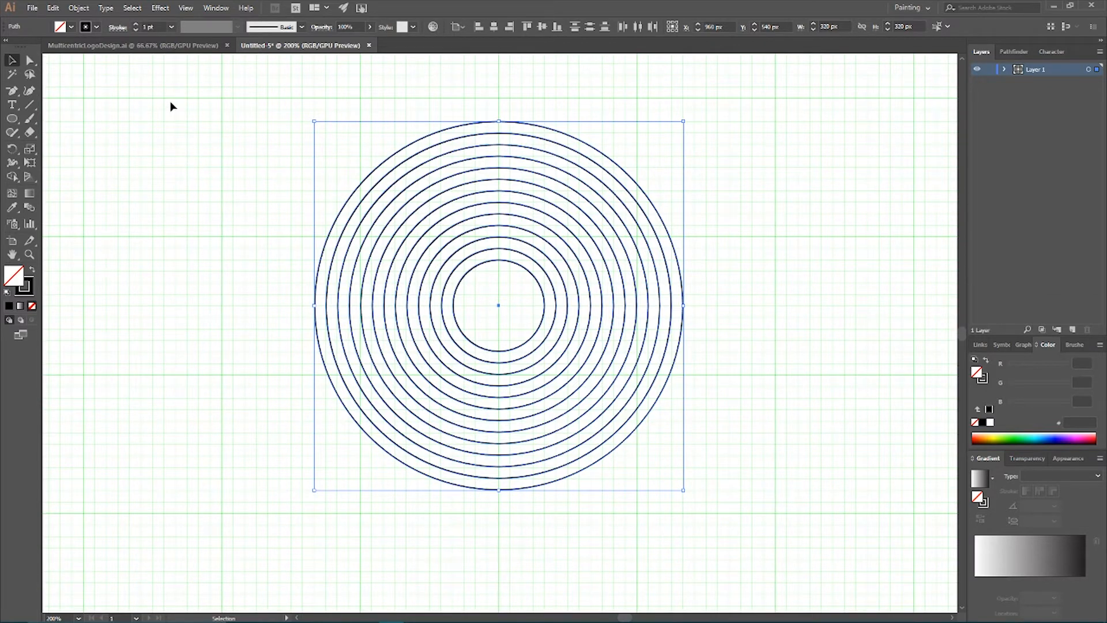
mouse_move(157, 97)
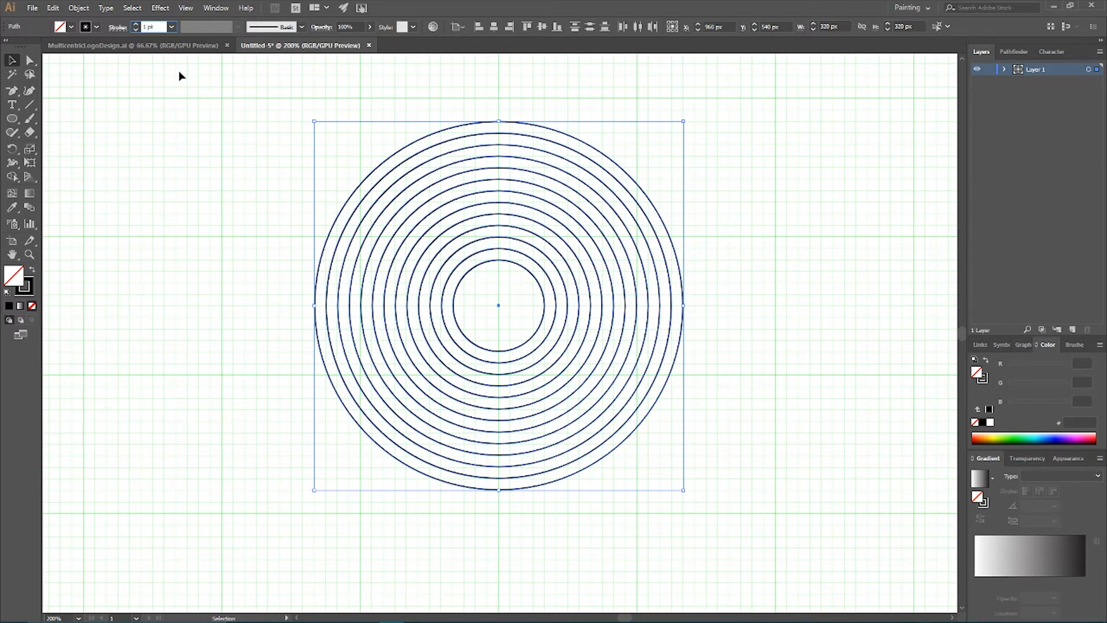
mouse_move(178, 111)
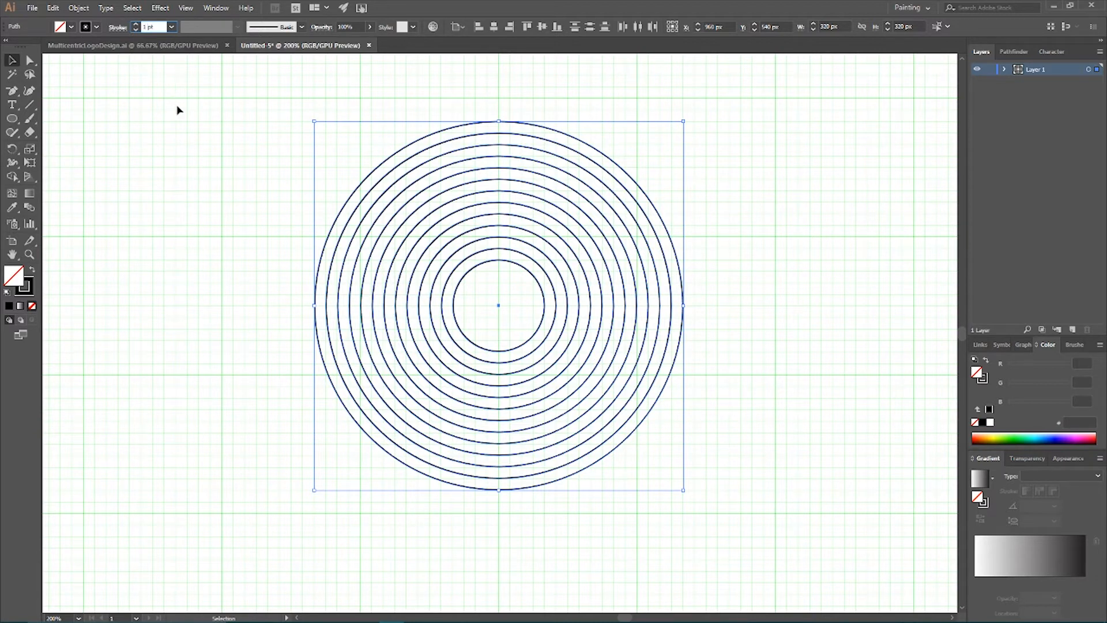
mouse_move(203, 154)
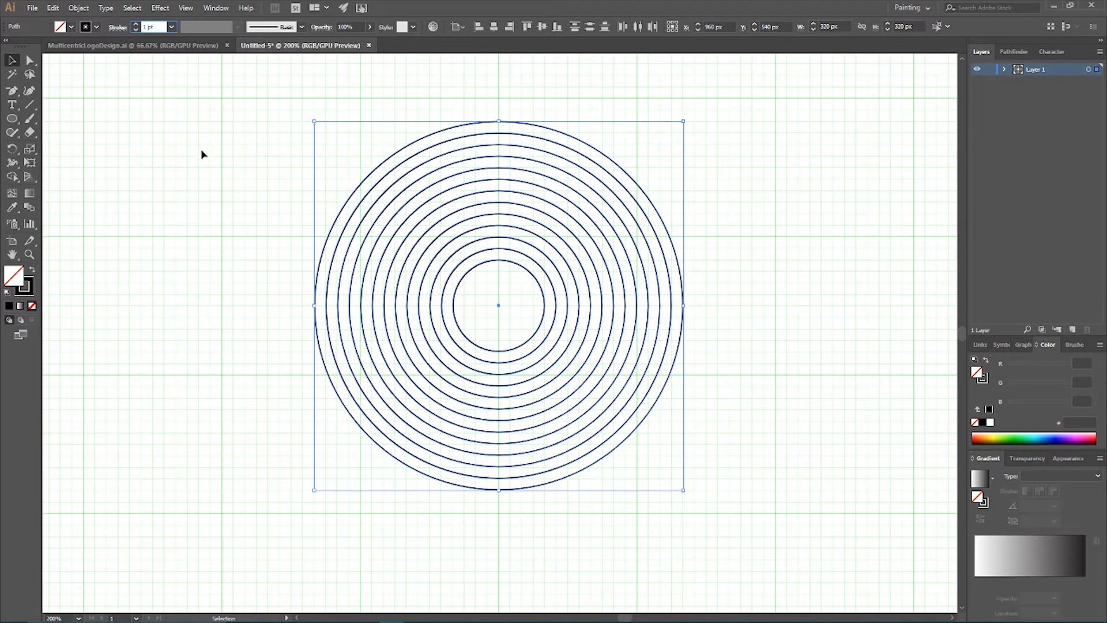
Merge the overlapping rings with the Shape Builder and bring up their context menu
click(12, 177)
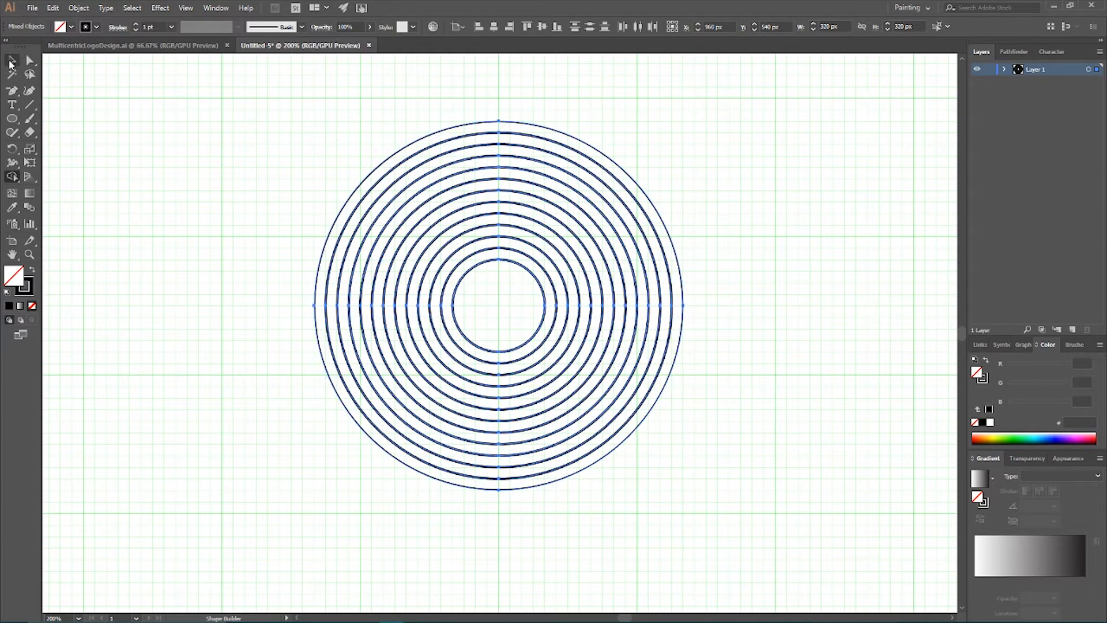
right_click(498, 303)
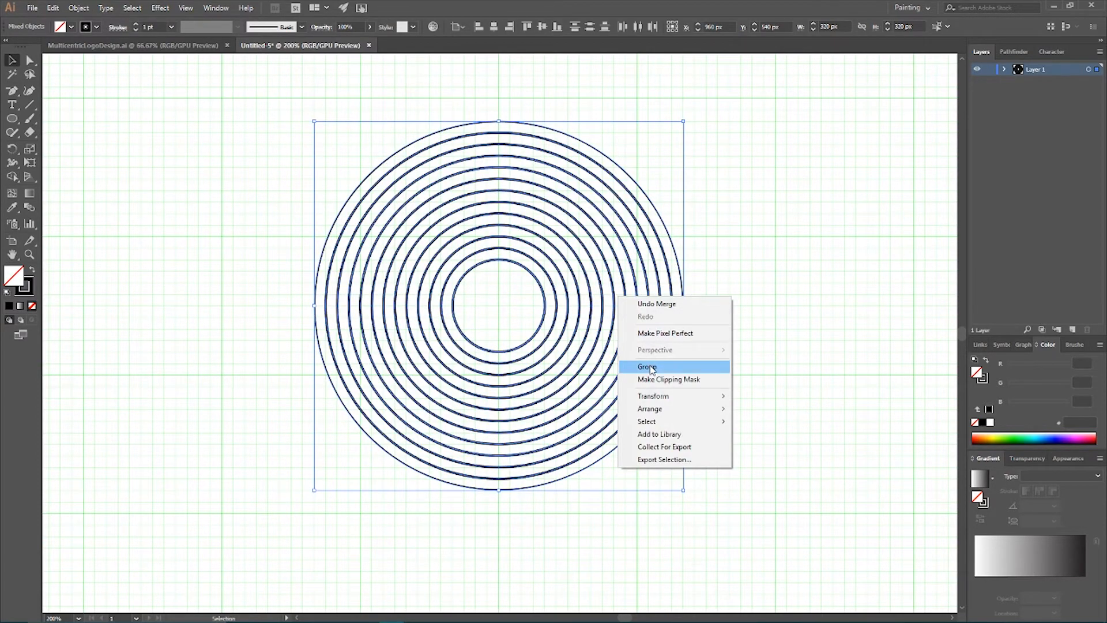
Group the merged rings into a single object
click(647, 365)
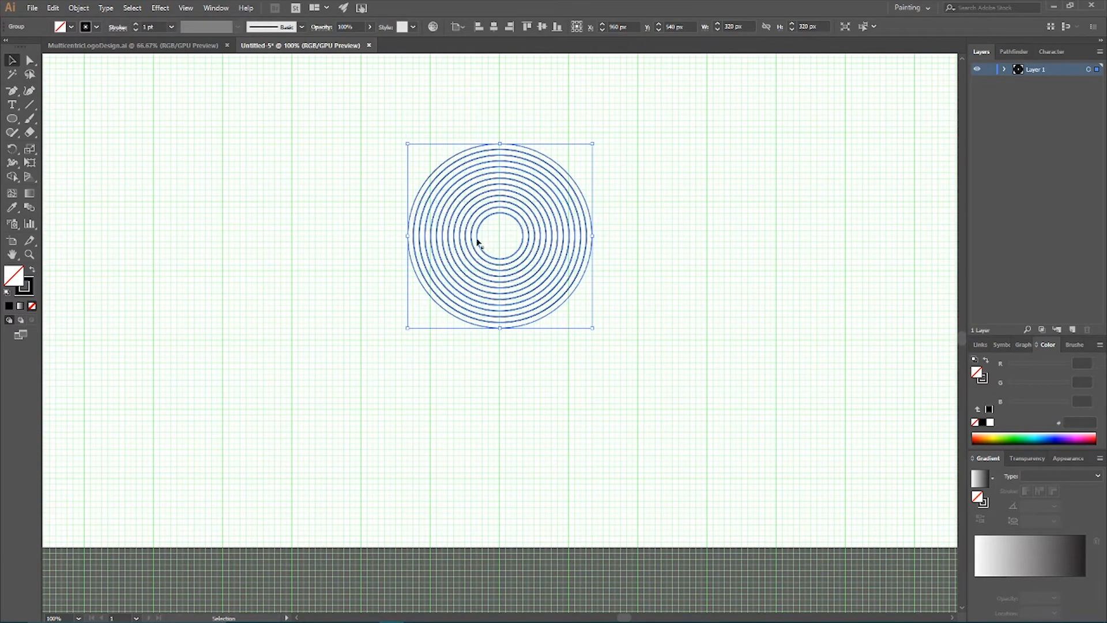
mouse_move(452, 293)
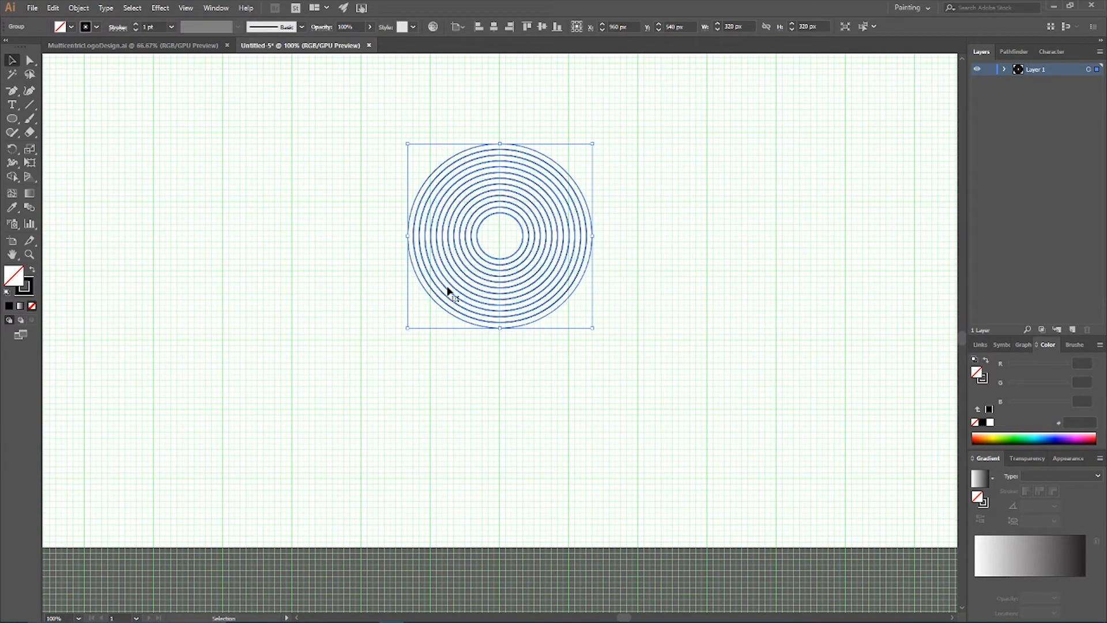
mouse_move(392, 340)
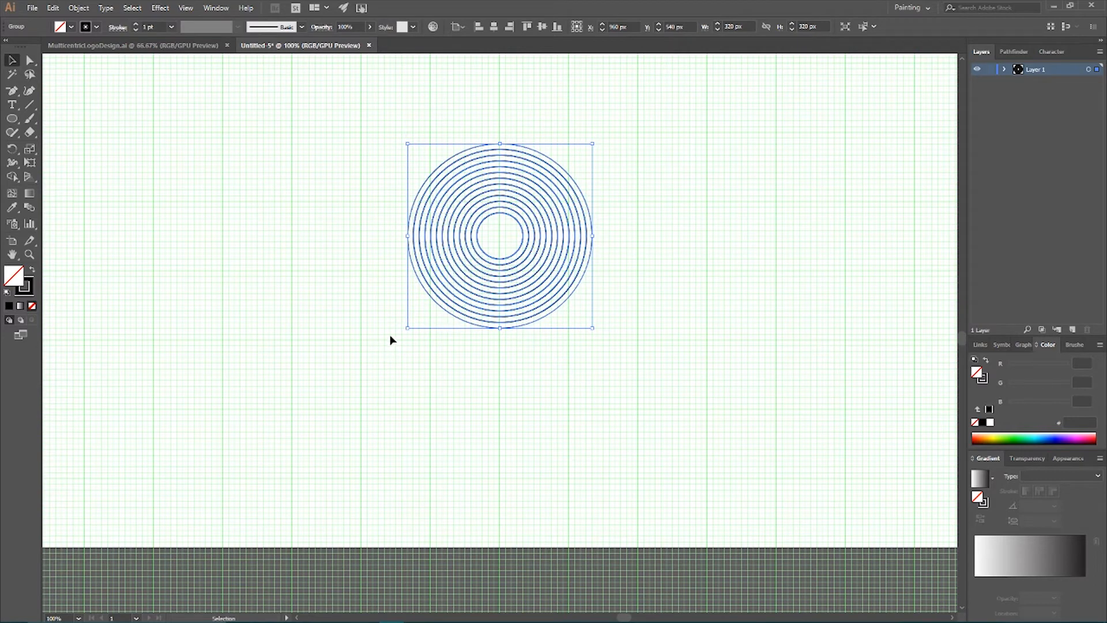
mouse_move(483, 253)
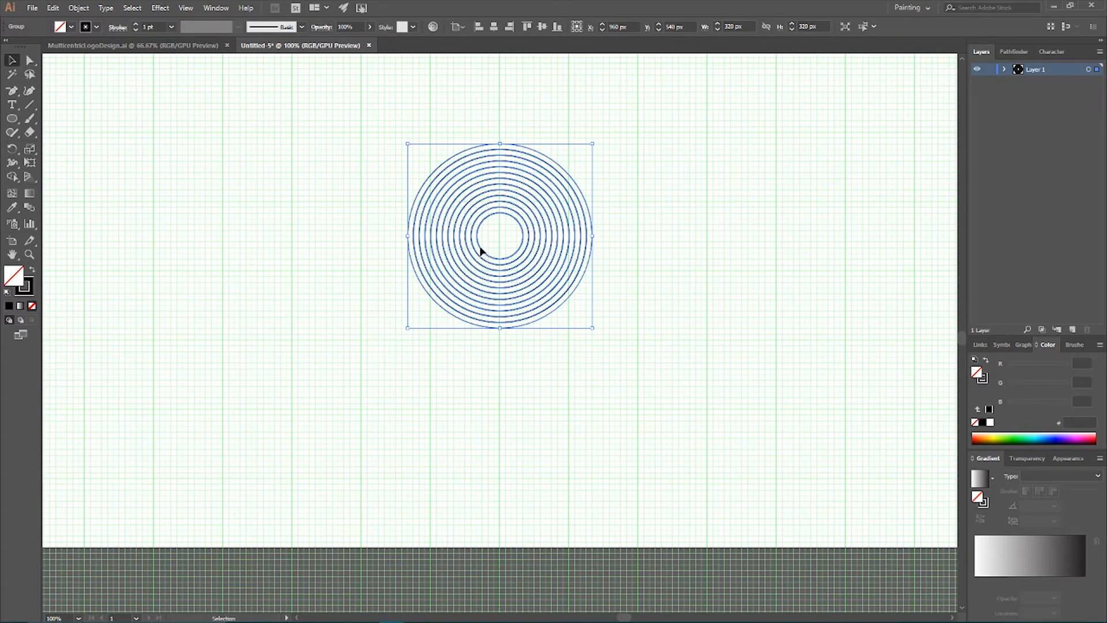
Alt-drag a preview copy of the ring group offset 120 px across and 170 px down
drag(499, 237, 420, 339)
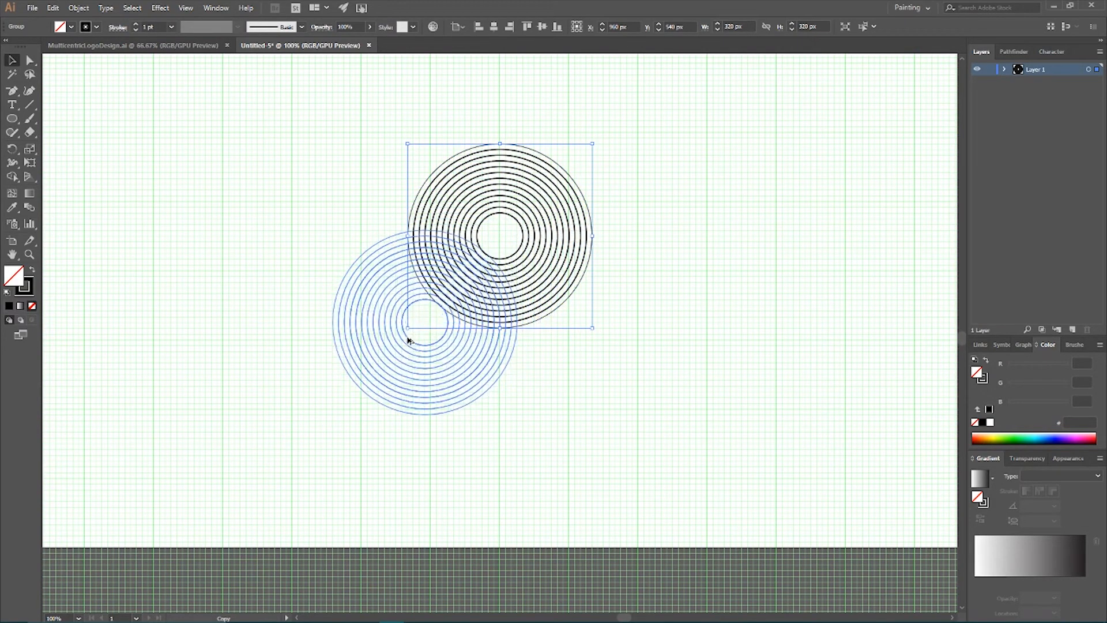
drag(416, 339, 572, 353)
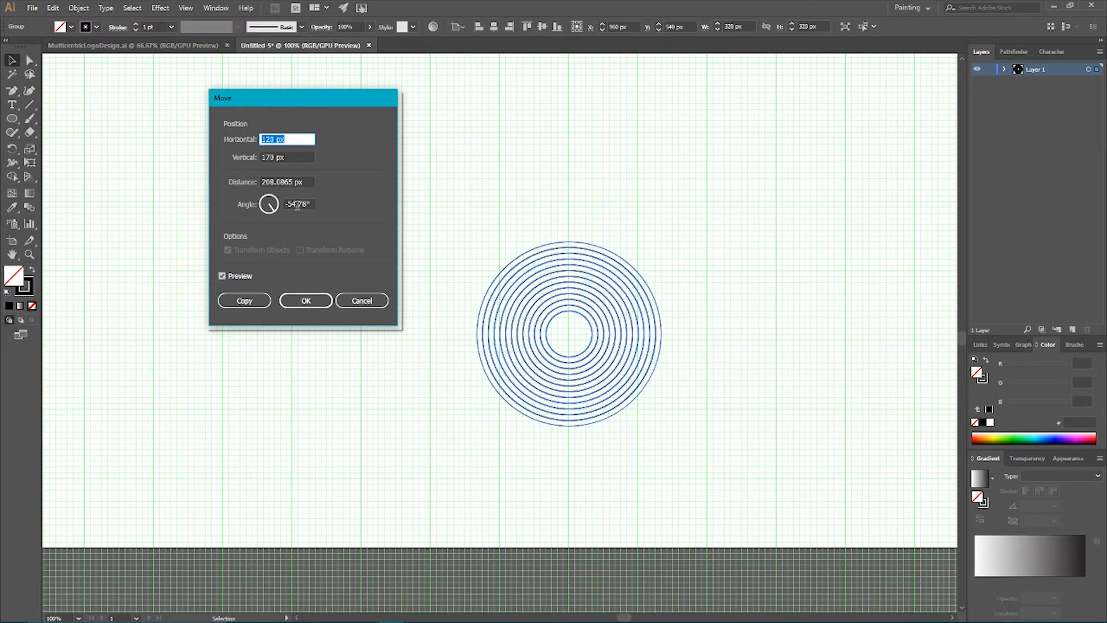
Move a copy of the ring group 200 px down-right with preview off
click(298, 204)
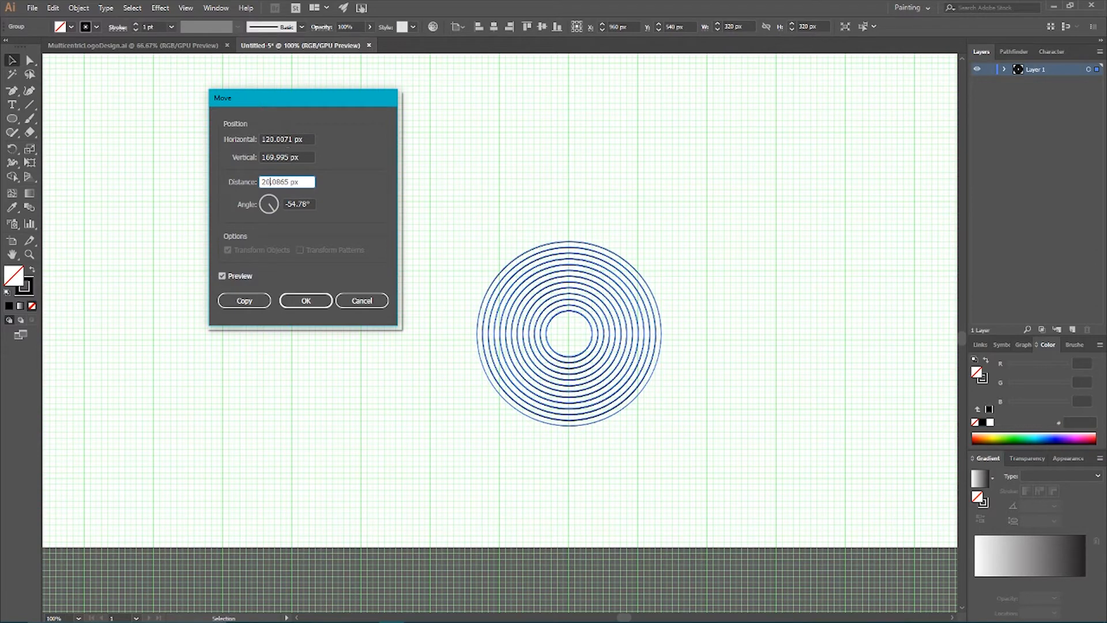
text(200.0865)
click(297, 203)
text(-55.78)
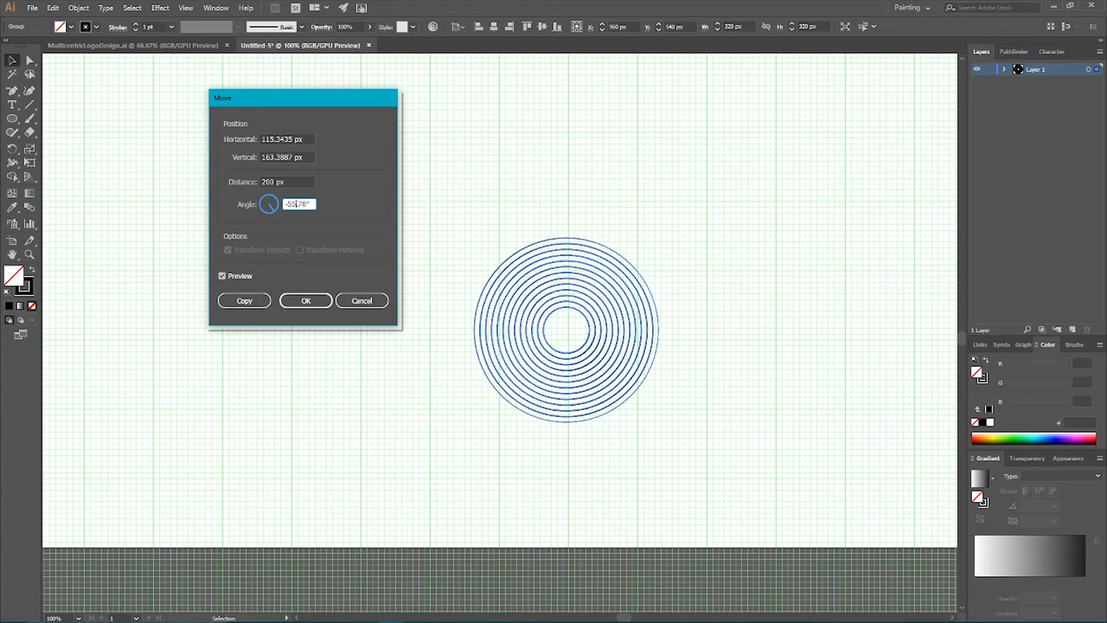
click(223, 275)
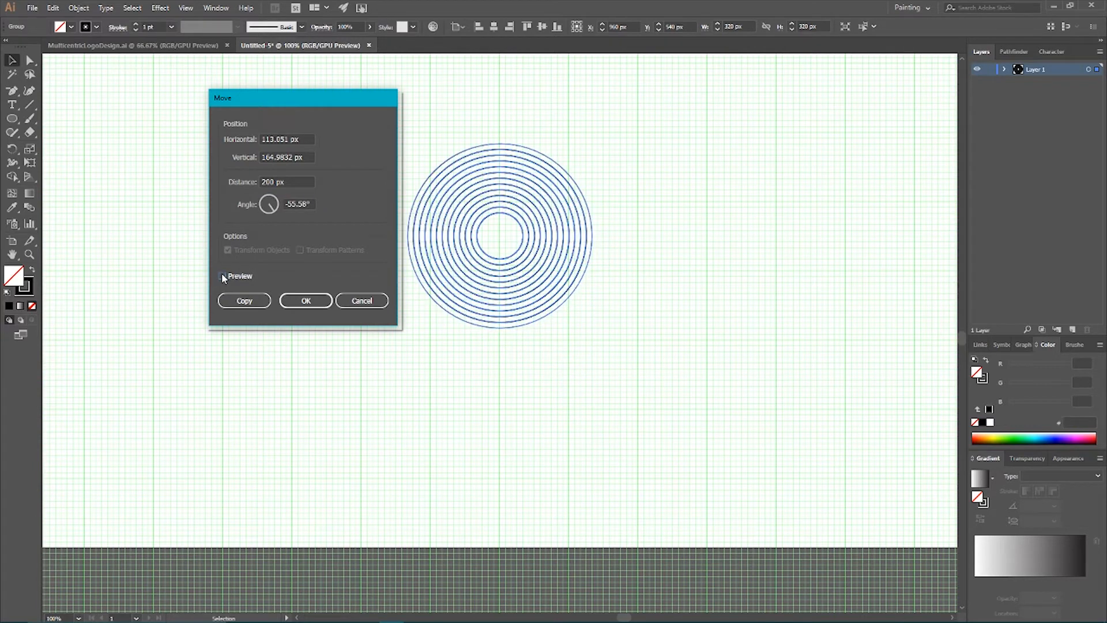
click(304, 300)
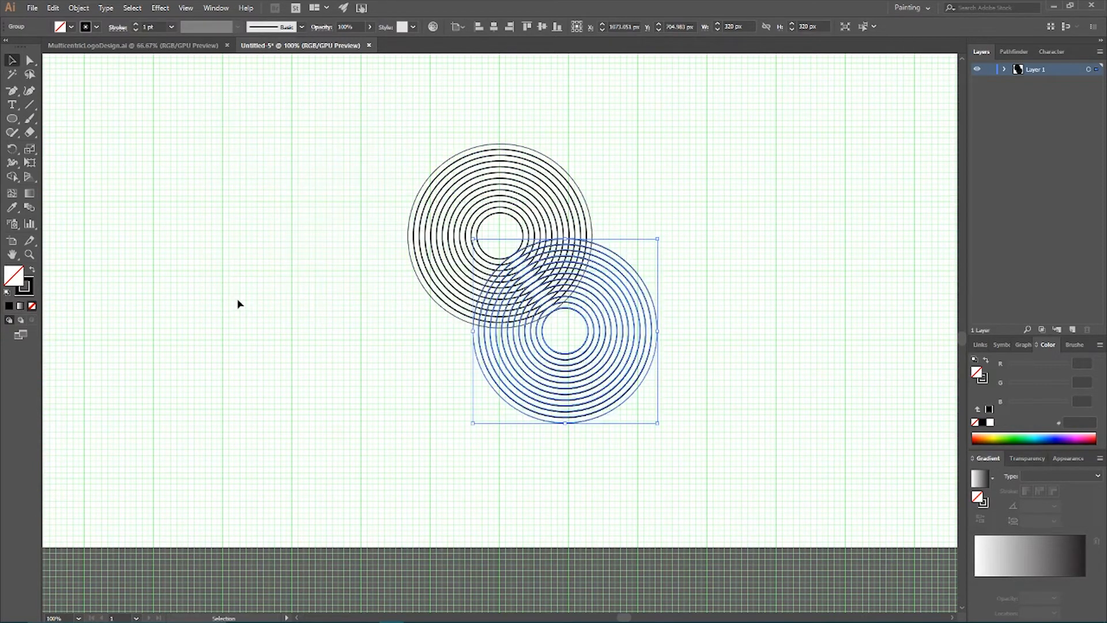
mouse_move(411, 193)
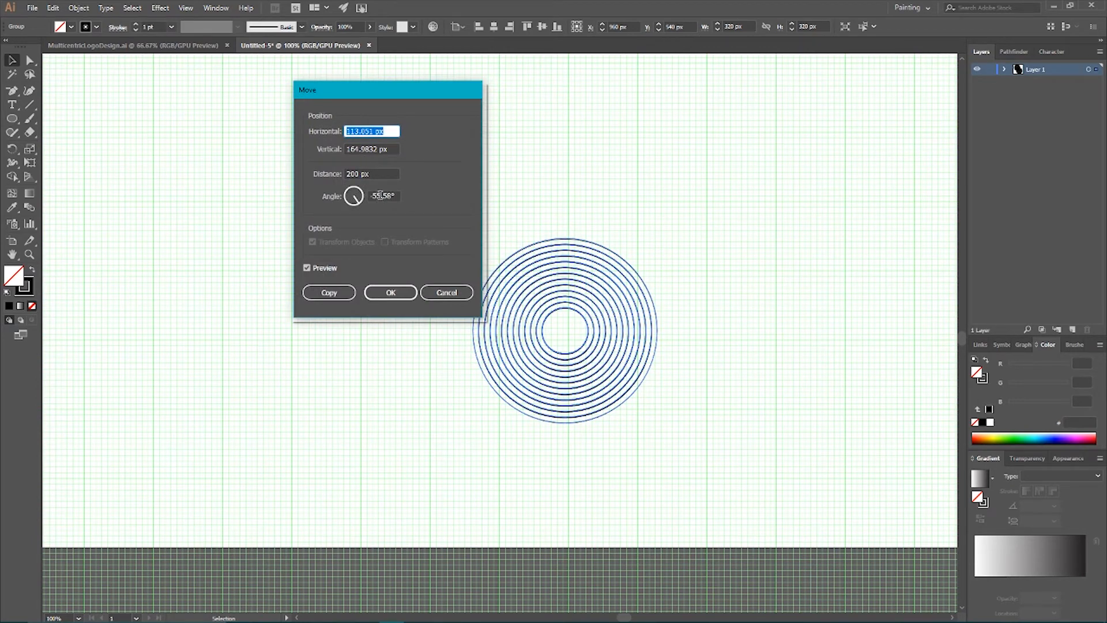
Copy the ring set 200 px away at an angle of −115.67° to form the third ring group
click(383, 196)
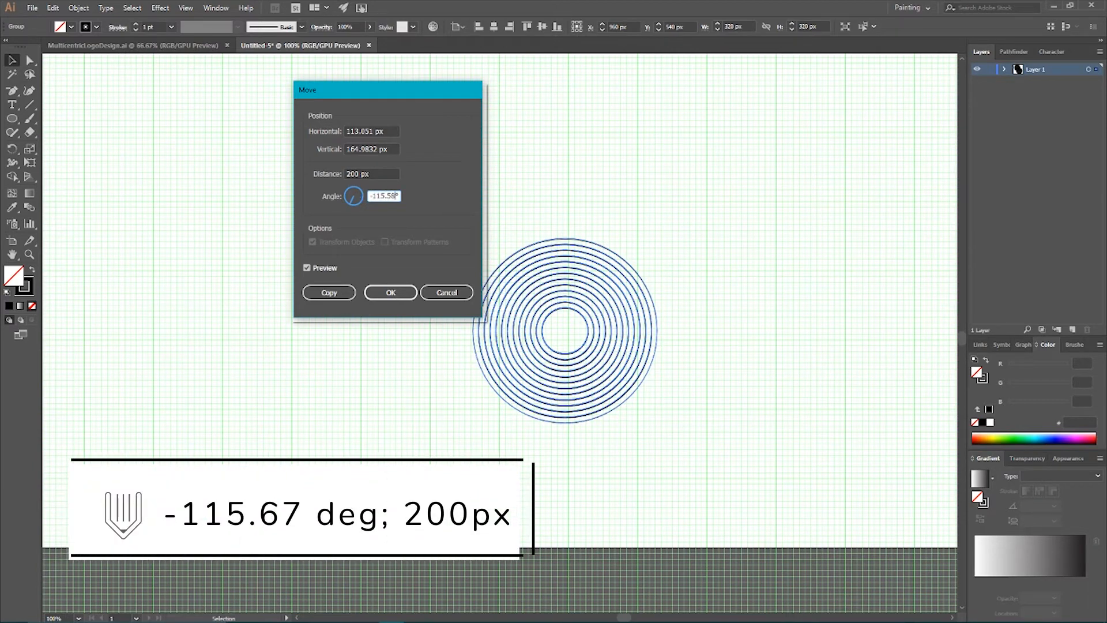
text(-115.67)
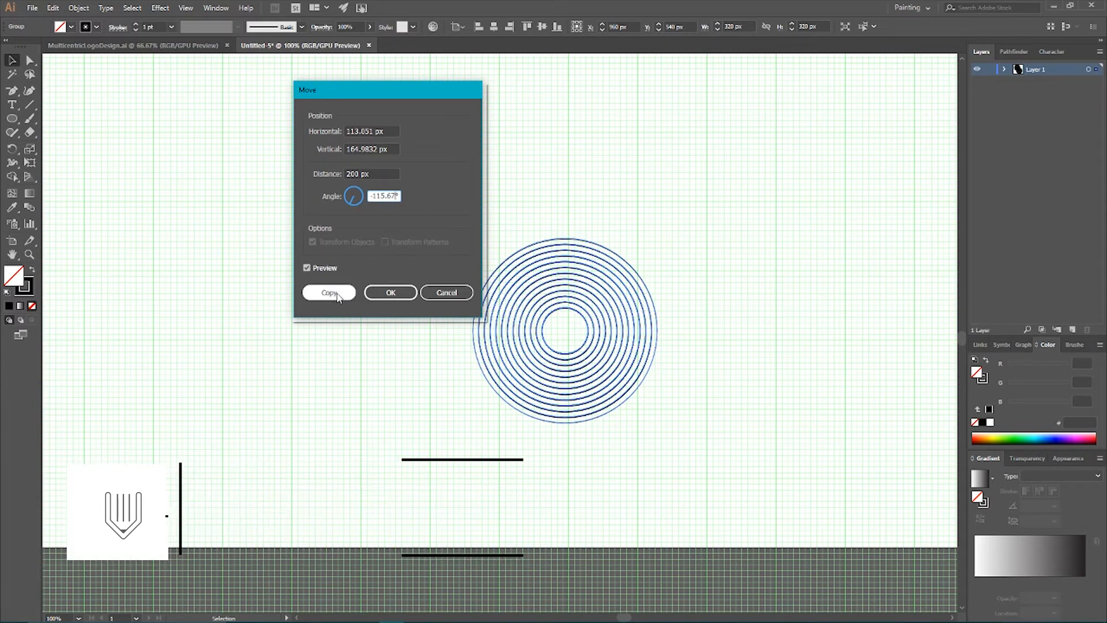
click(329, 291)
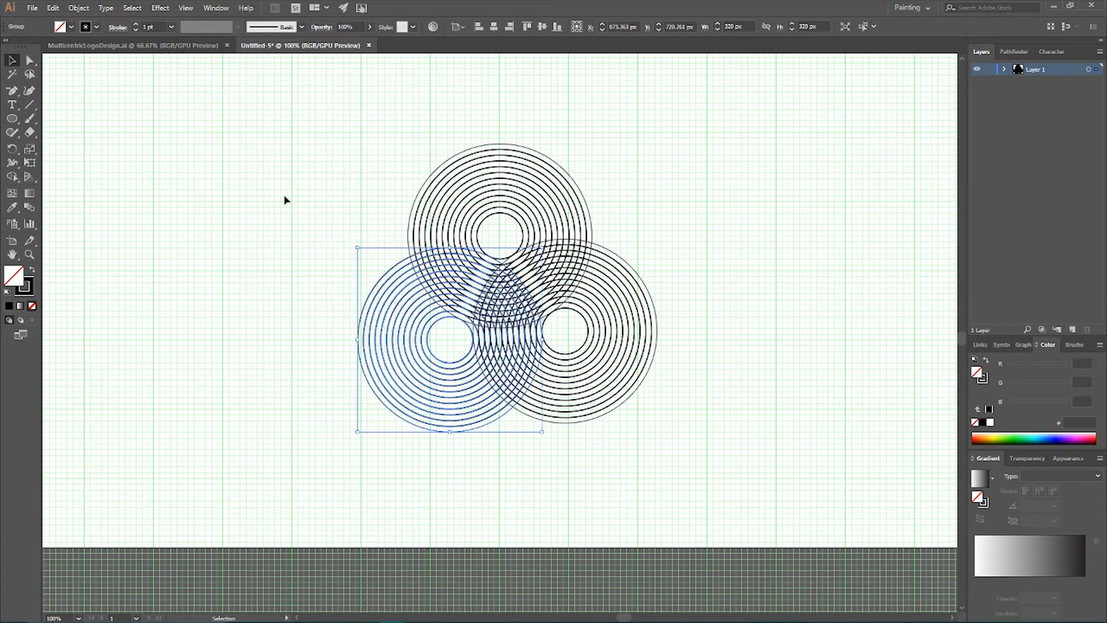
mouse_move(170, 174)
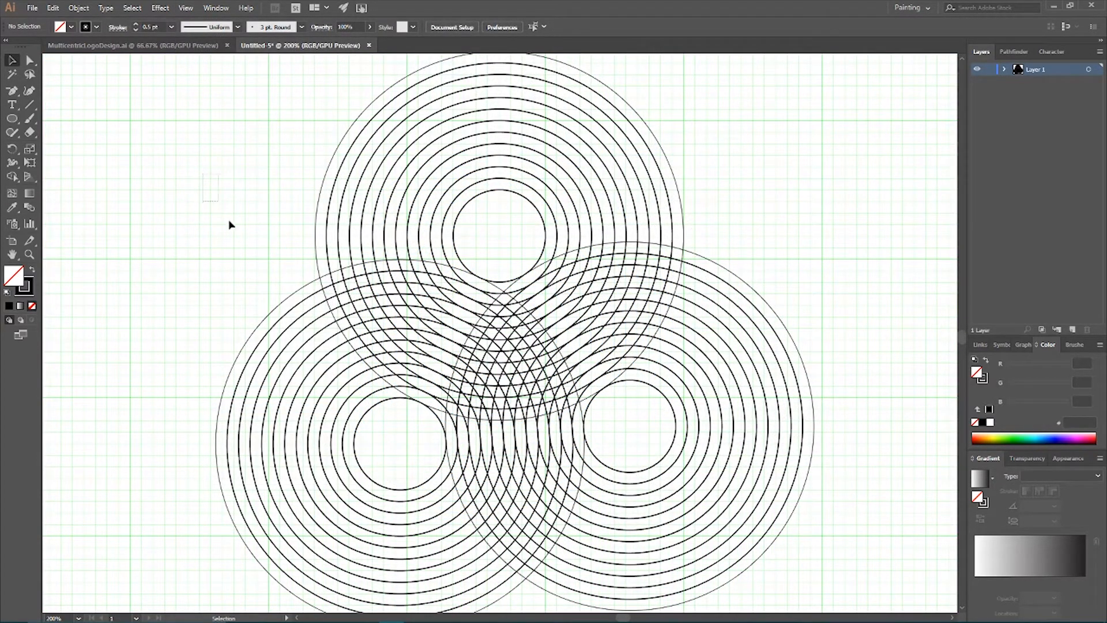
Select all ring circles and merge the top ring band into the right rings with Shape Builder
drag(209, 173, 853, 555)
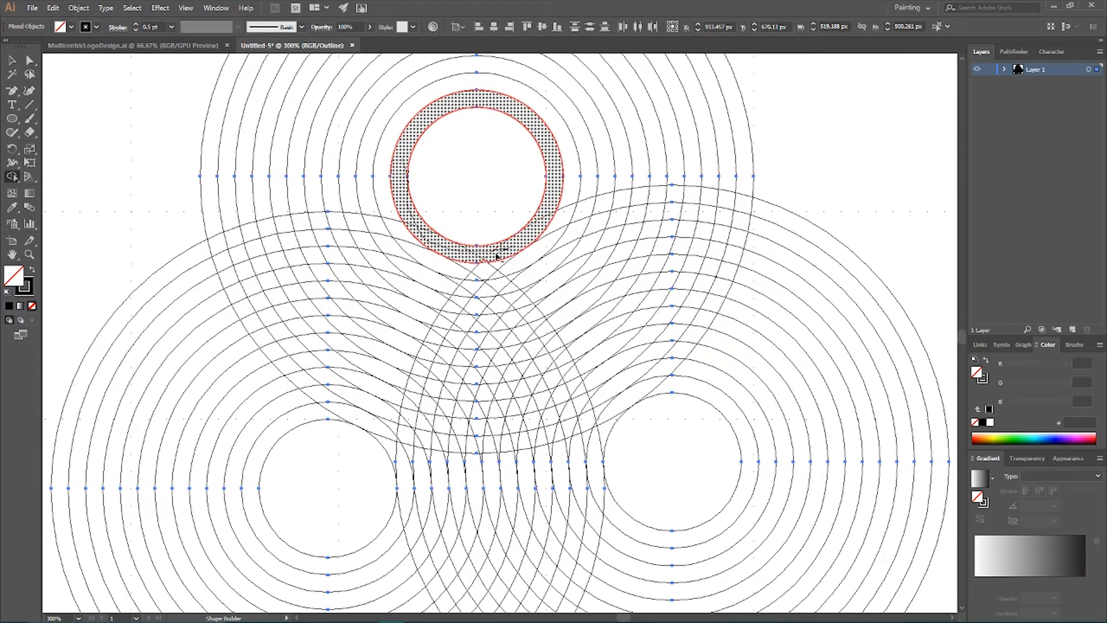
drag(487, 254, 593, 213)
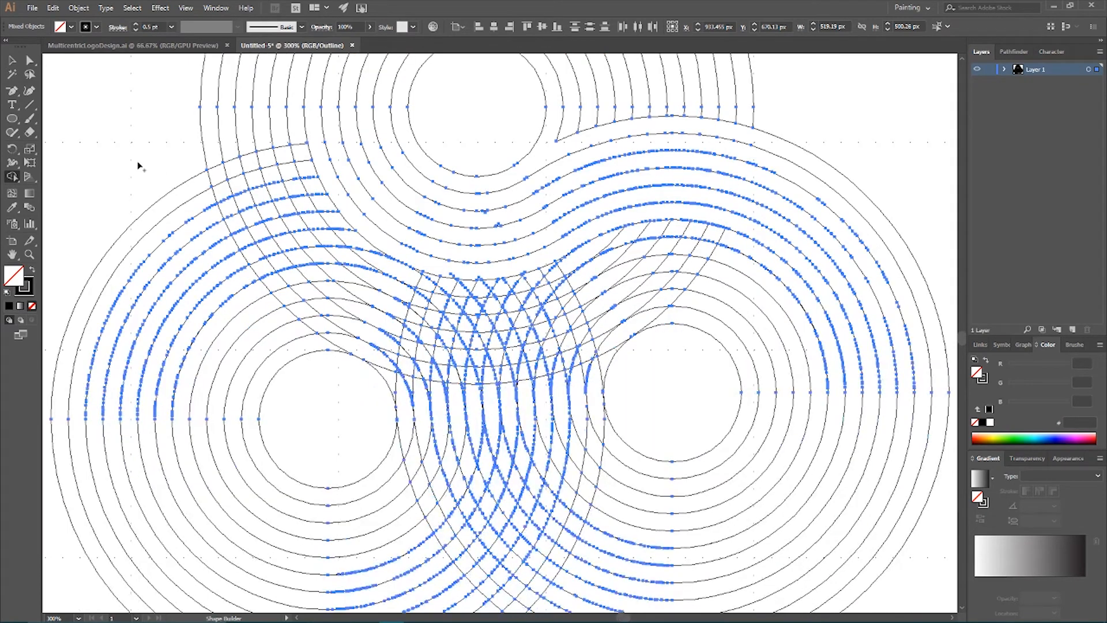
Merge the outermost right band piece into the swirl at closer zoom
scroll(down, 3)
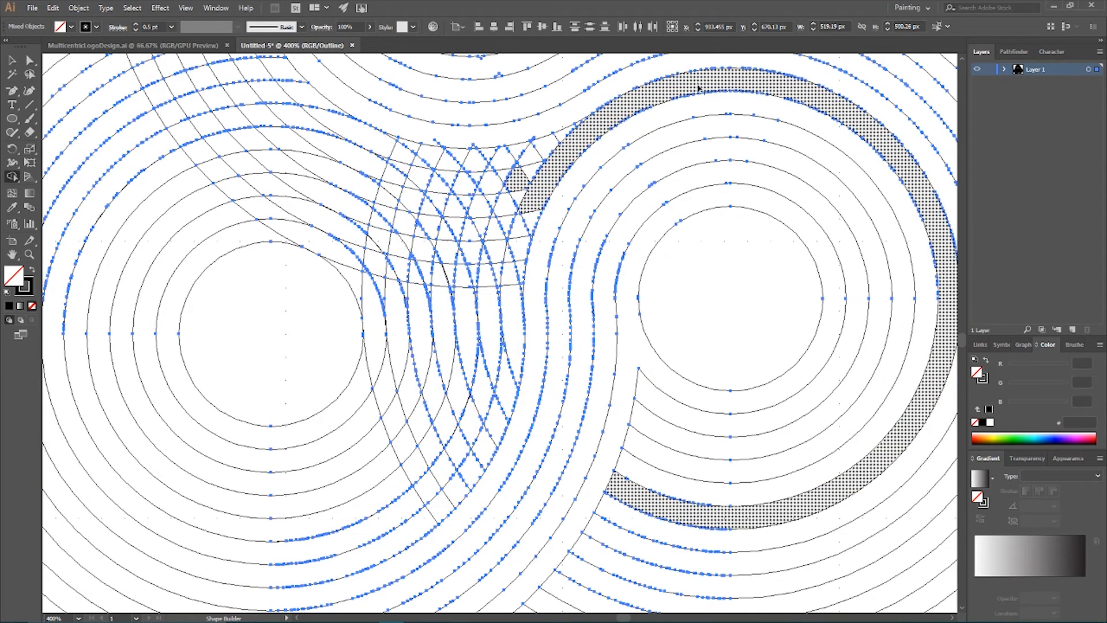
click(559, 162)
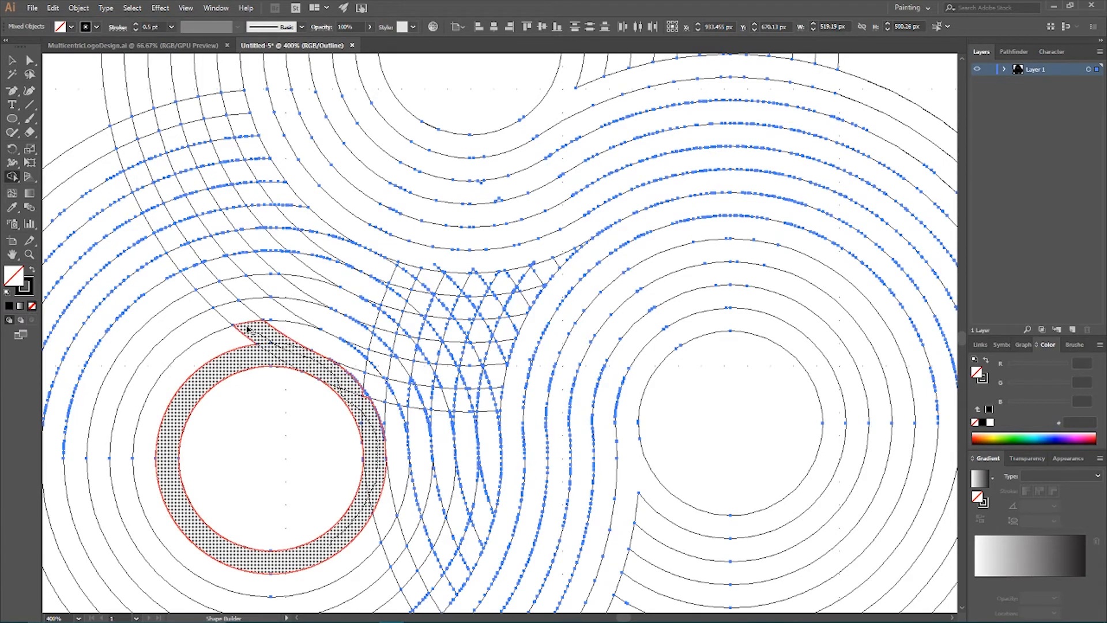
Merge the left inner band into its curve and the left band toward the centre
drag(247, 332, 149, 197)
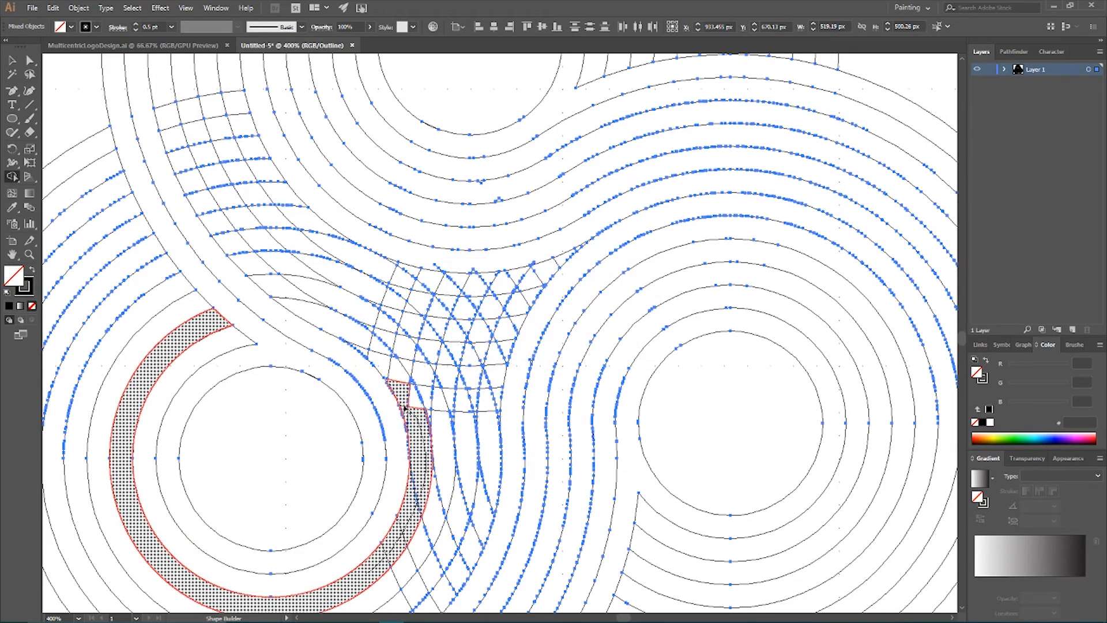
drag(406, 396, 226, 240)
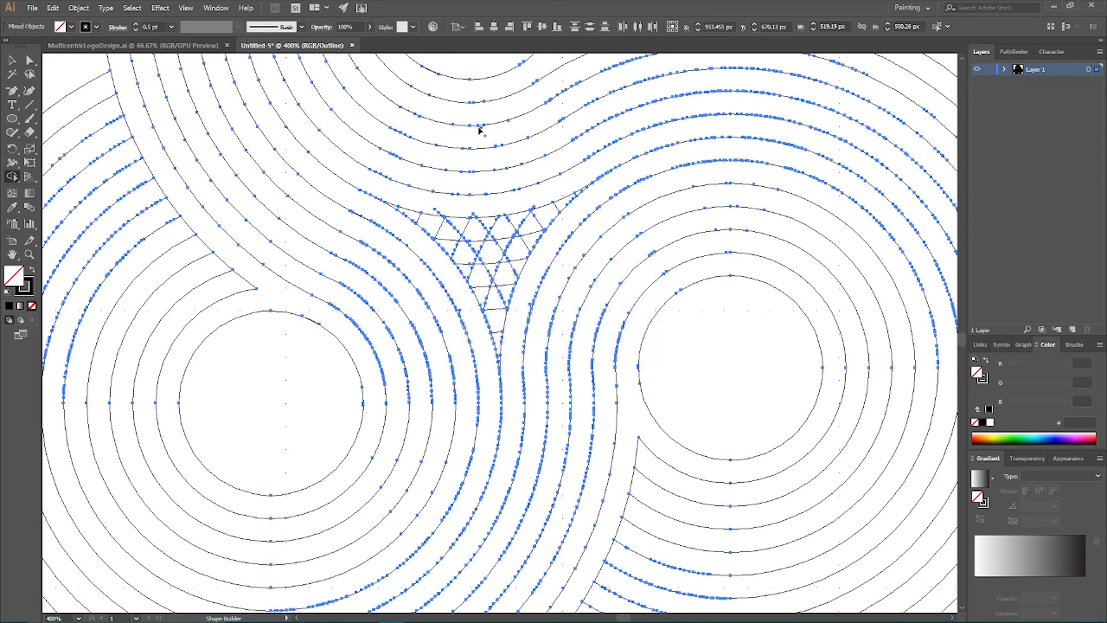
Merge the small central crisscross fragments into one triangular shape
click(493, 128)
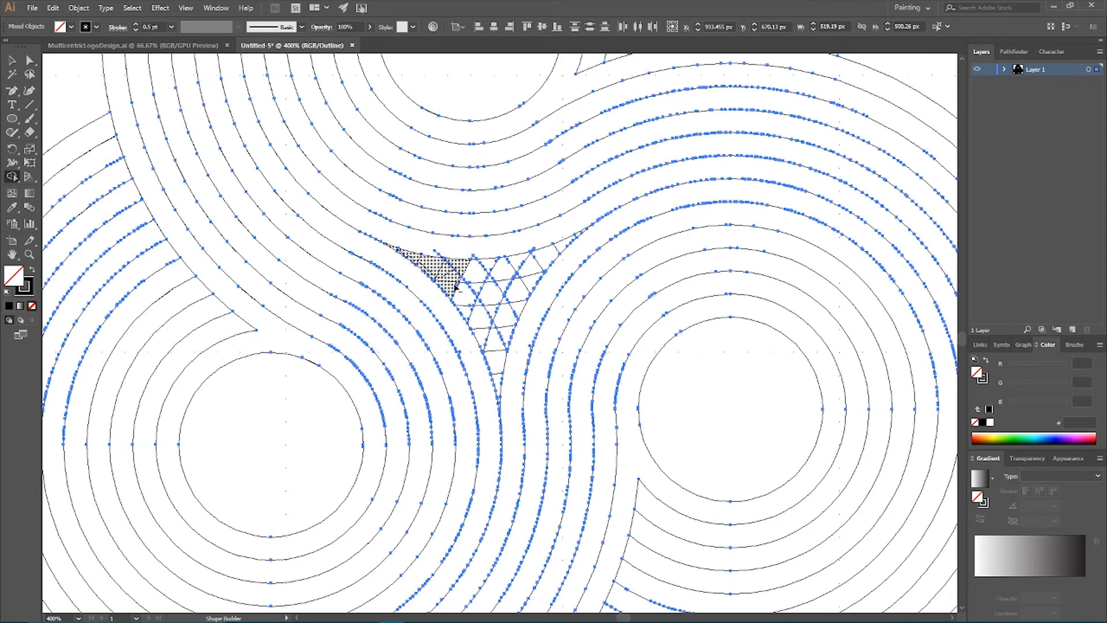
drag(452, 276, 502, 403)
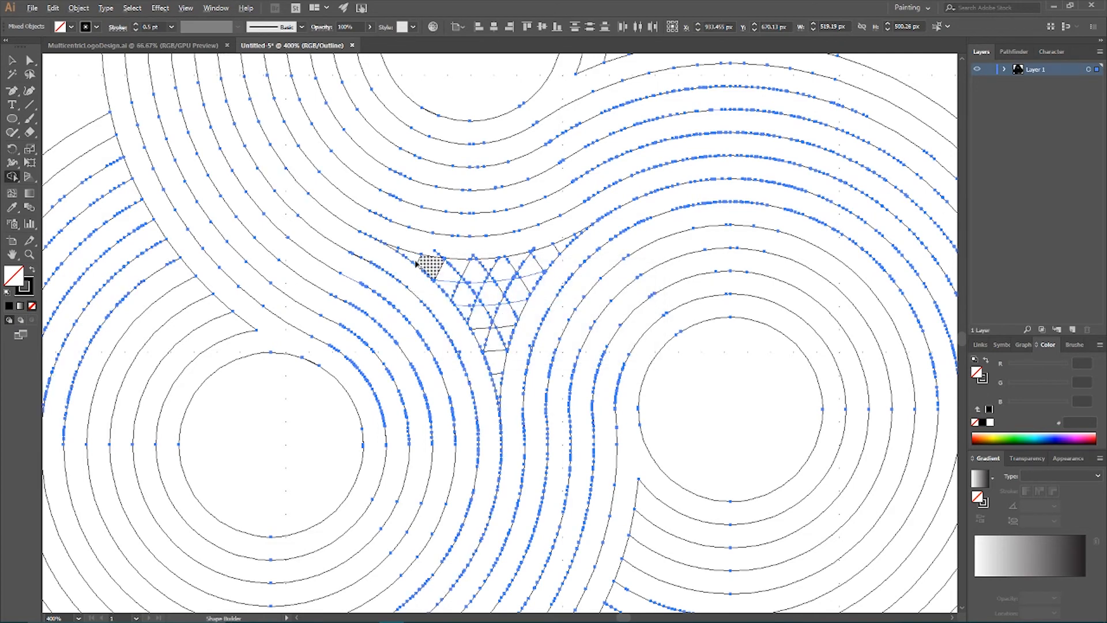
drag(439, 268, 495, 381)
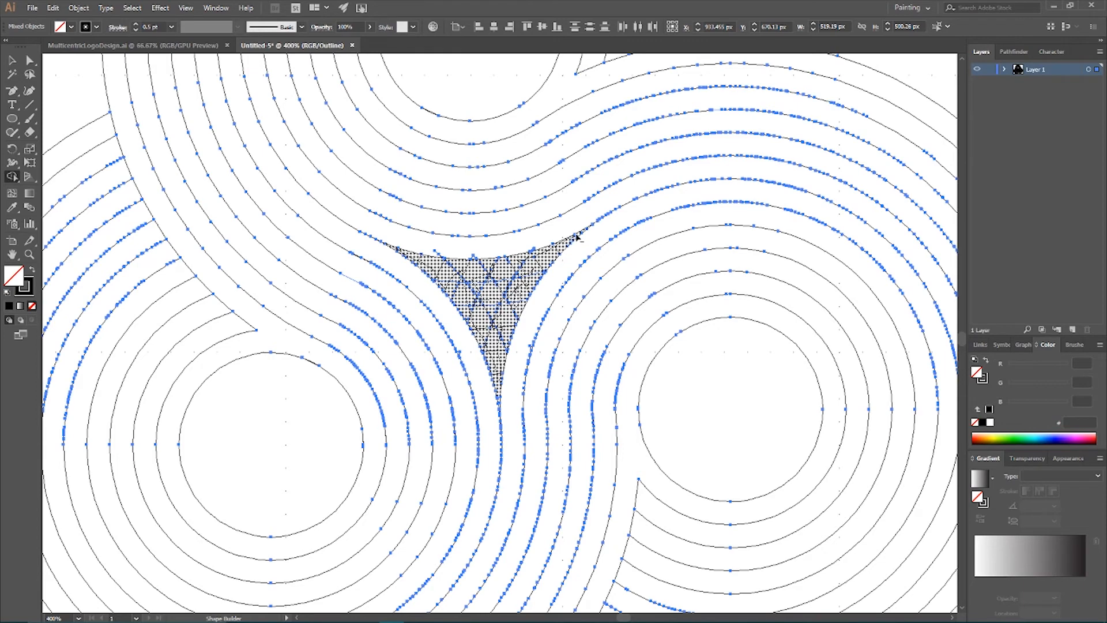
click(480, 303)
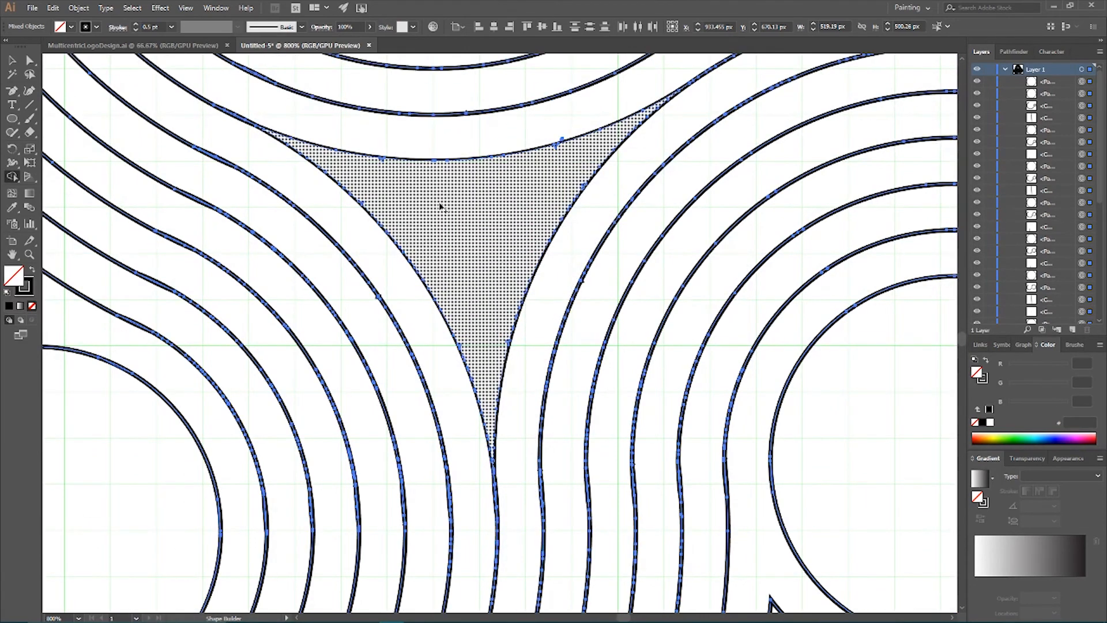
Delete the leftover central triangle and give the ring strokes round caps and corners
click(118, 26)
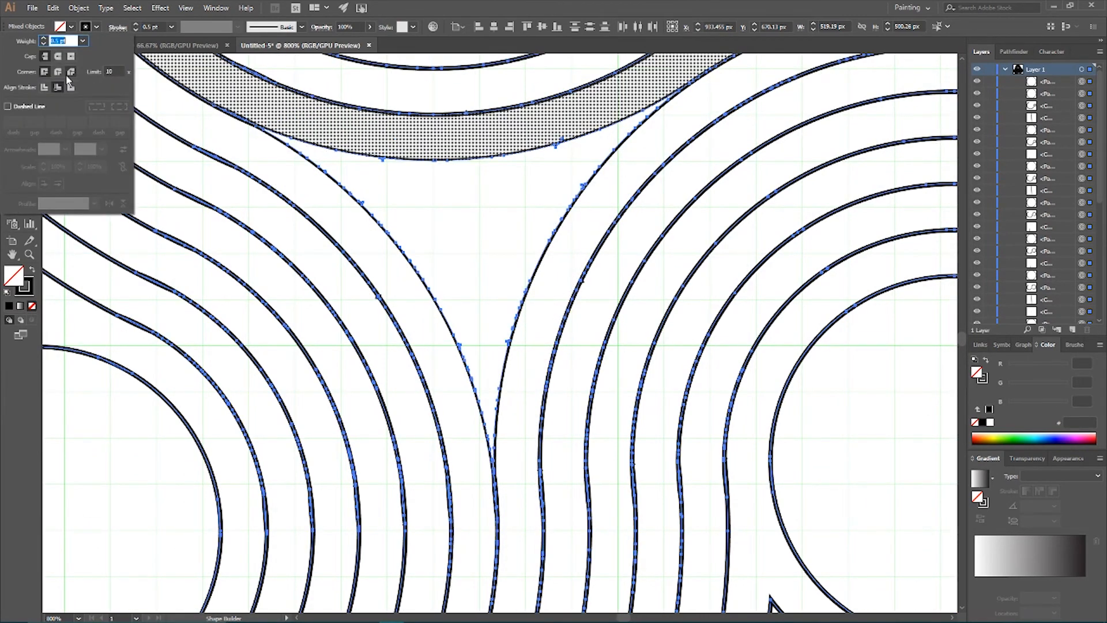
click(110, 71)
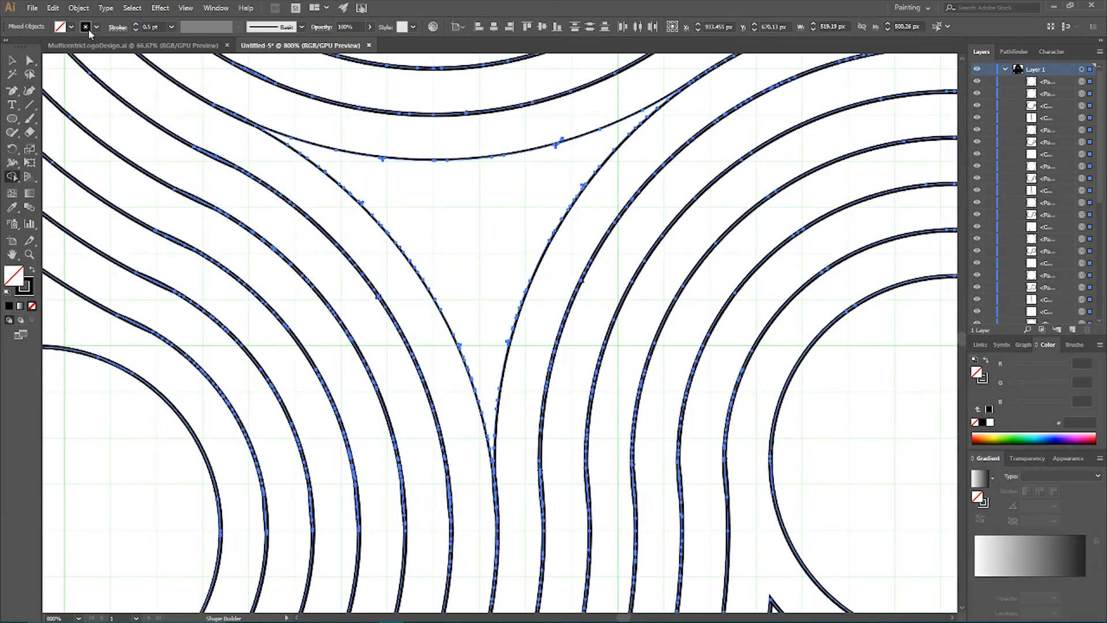
click(118, 26)
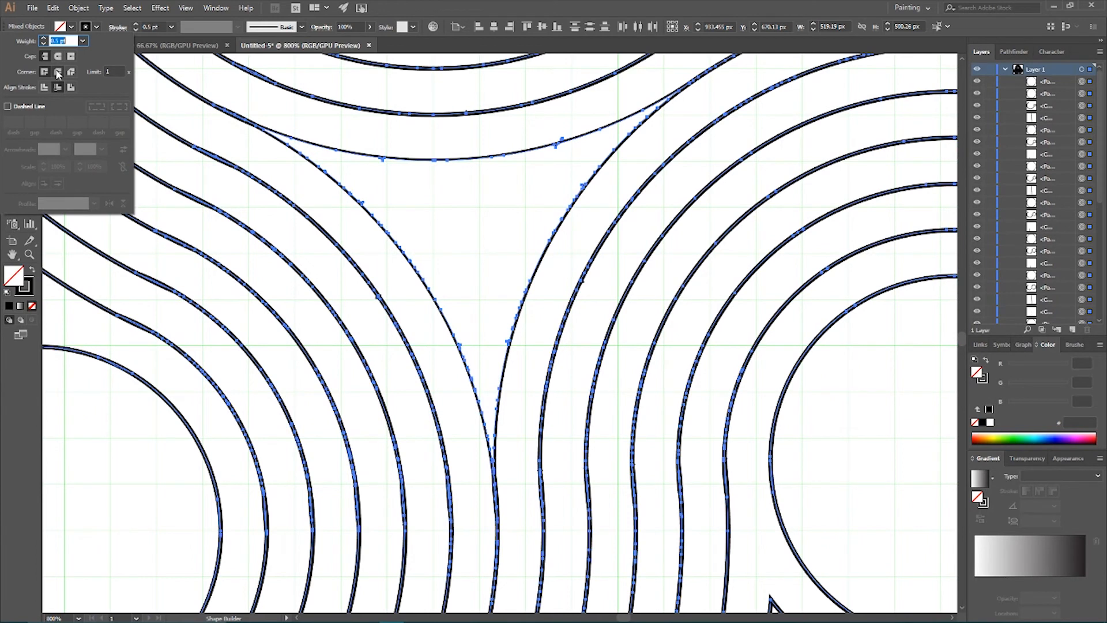
mouse_move(58, 72)
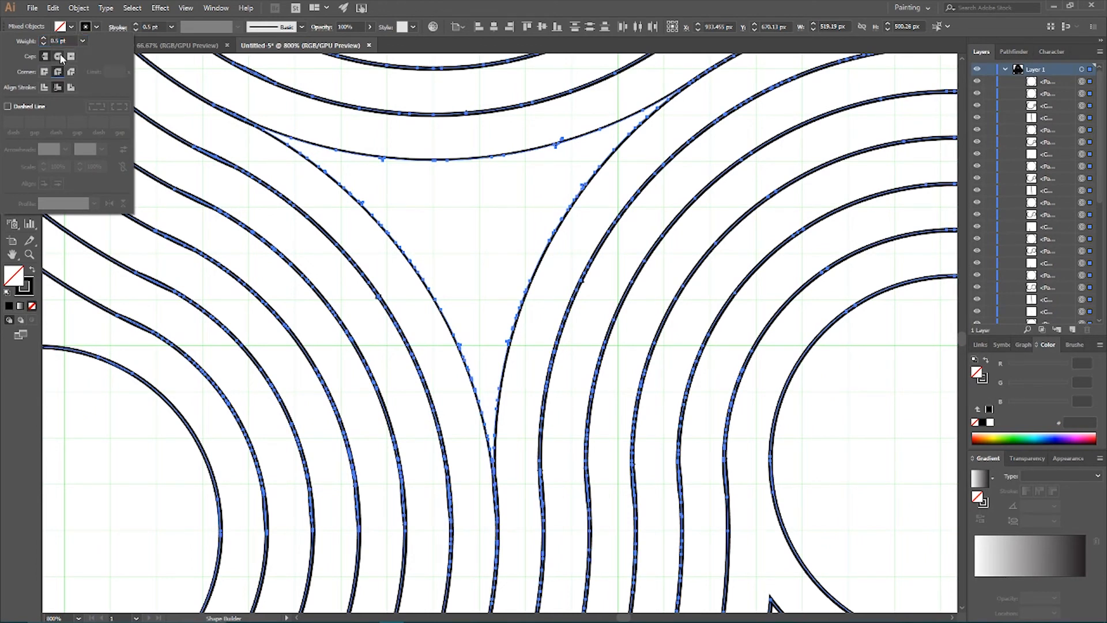
mouse_move(58, 57)
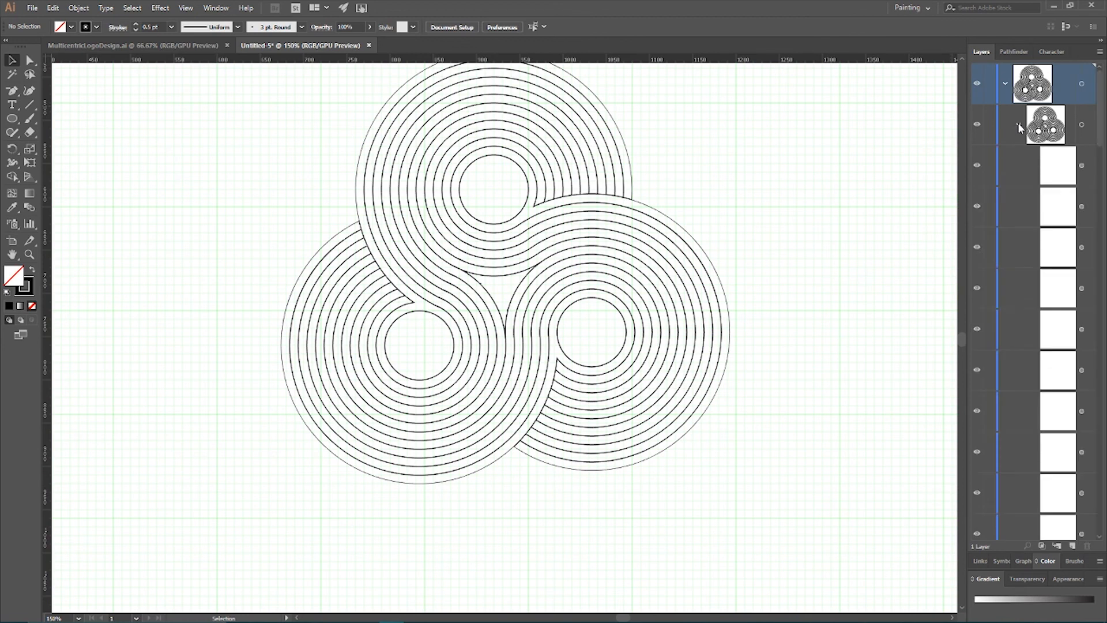
Expand the logo group in the Layers panel to list its paths
click(1019, 124)
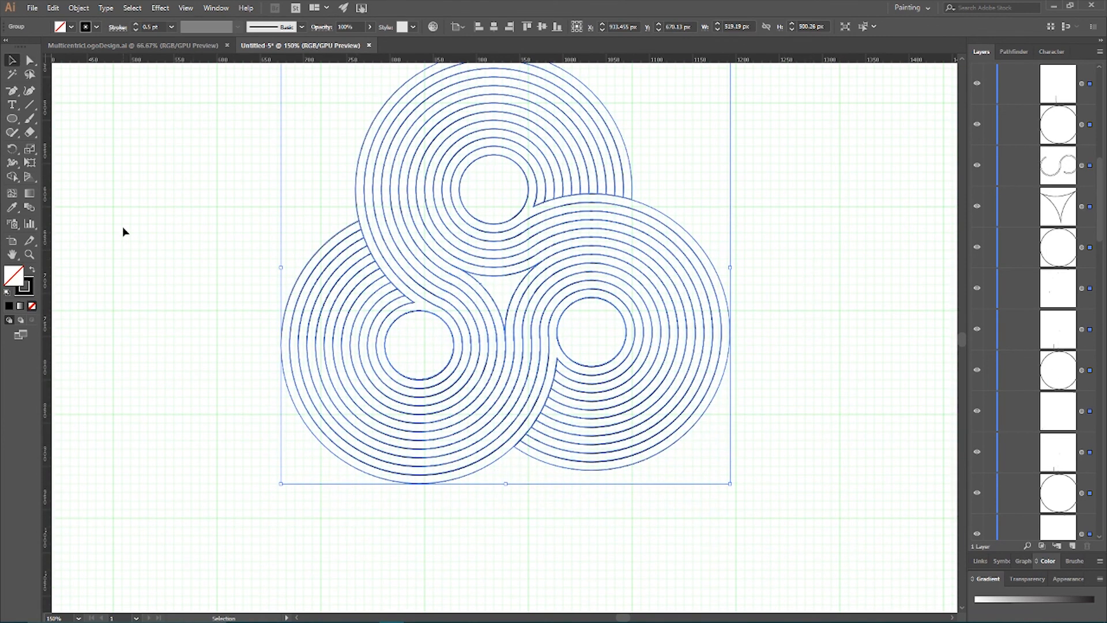
Rotate the whole swirl logo group by −4.5°
click(11, 148)
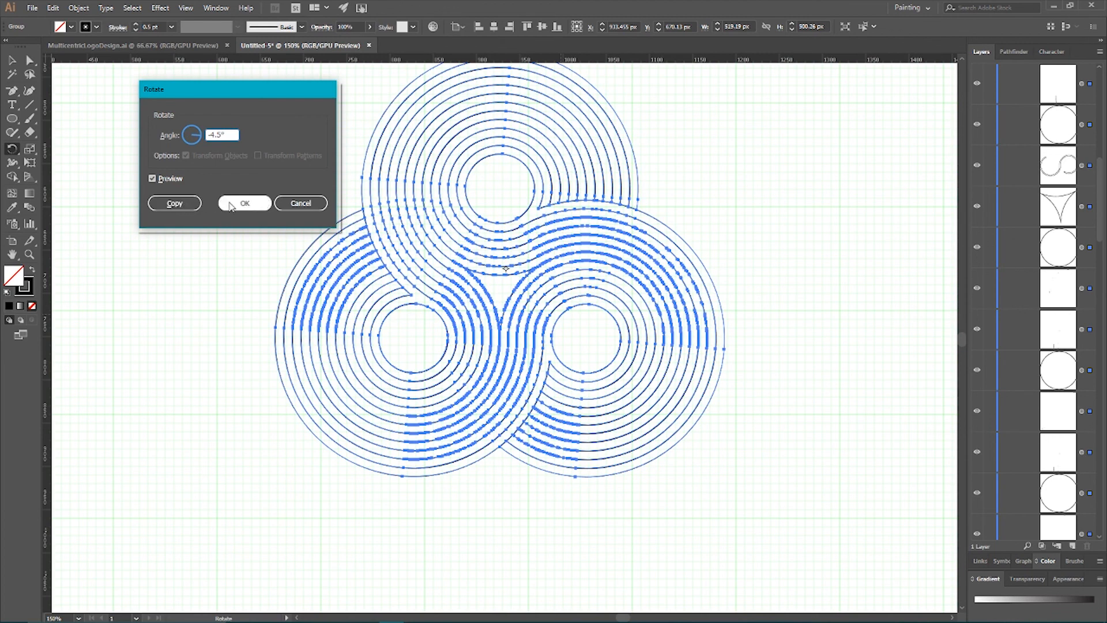
click(244, 203)
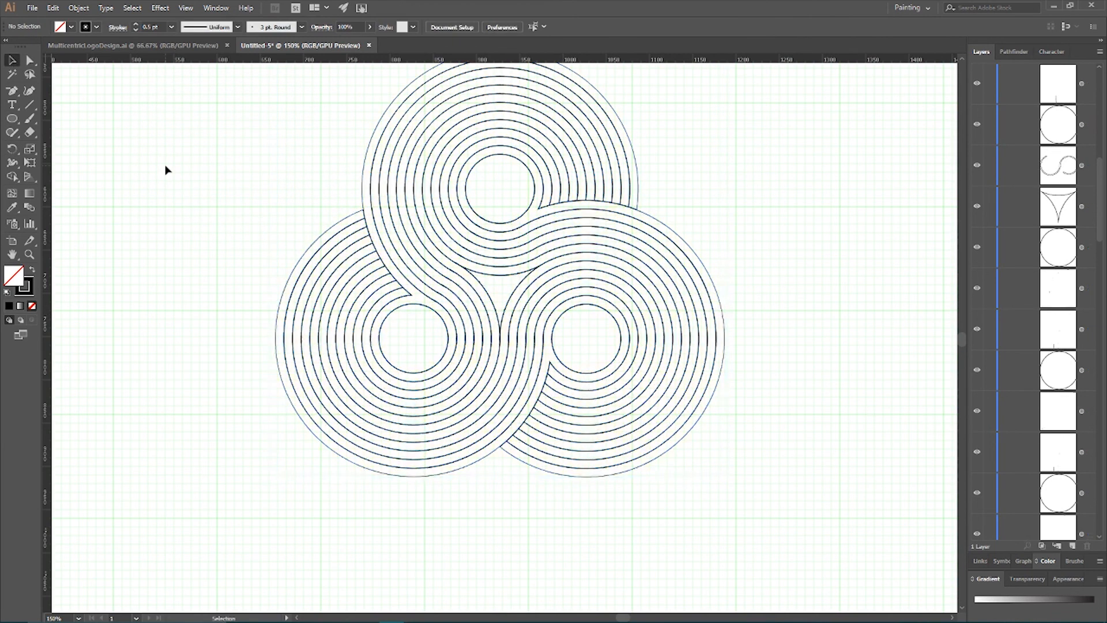